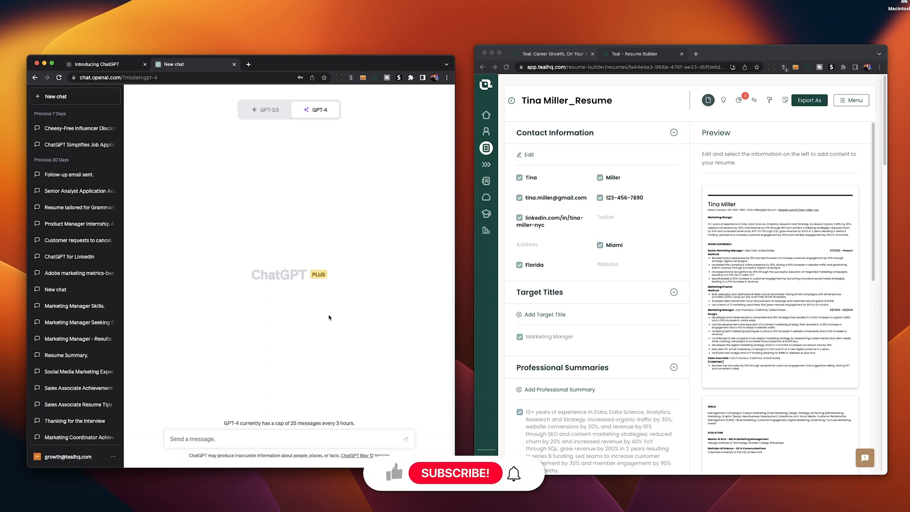
Review the saved GitLab Product Marketing Manager job in Teal's Job Tracker.
left_click(456, 472)
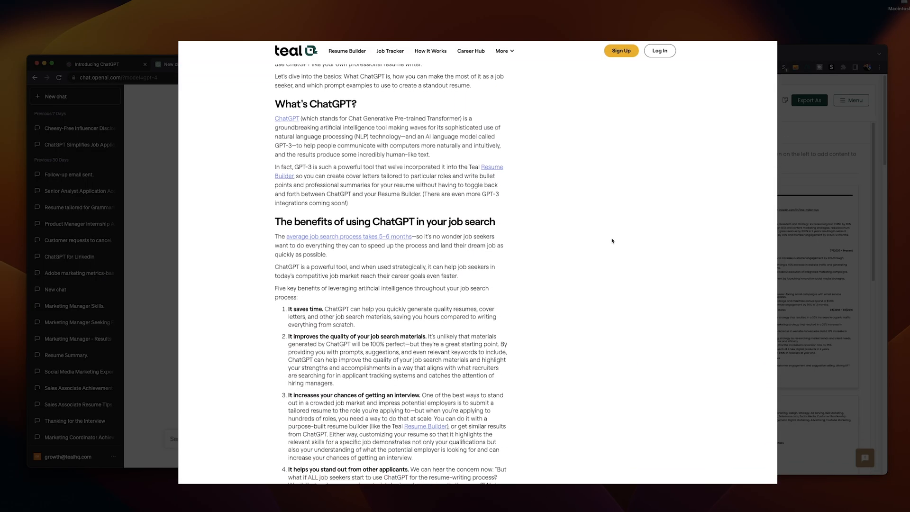
scroll("down", 3)
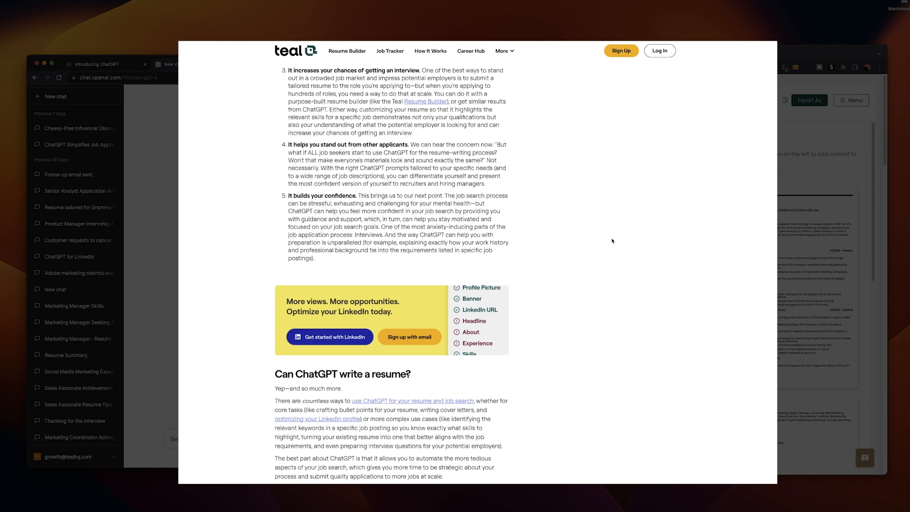
scroll("down", 3)
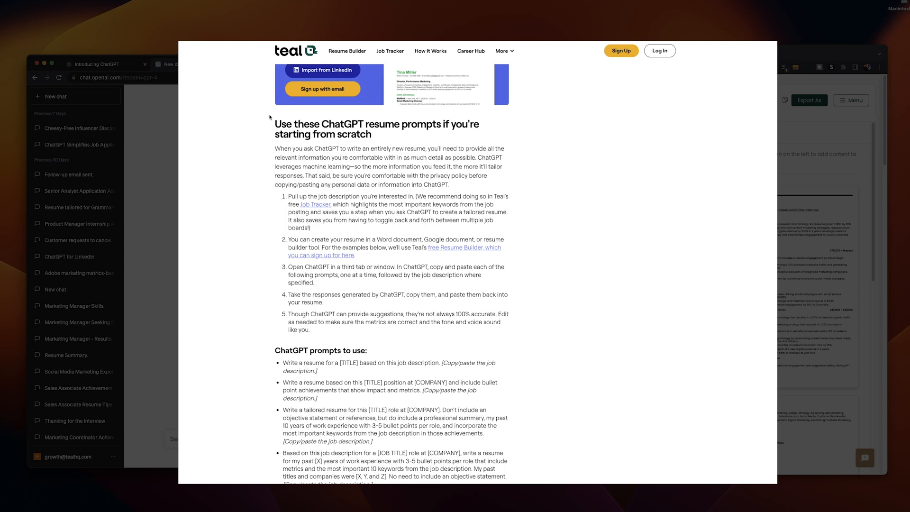
left_click_drag(276, 123, 373, 134)
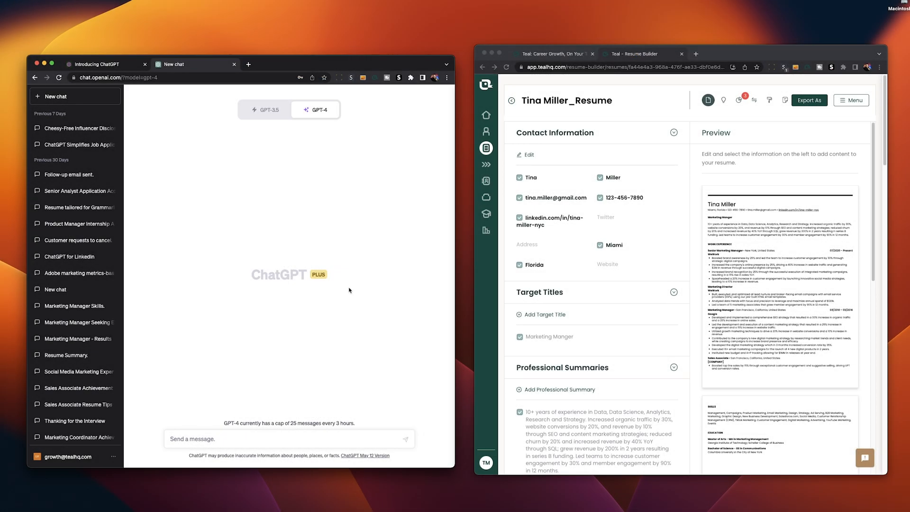
mouse_move(292, 340)
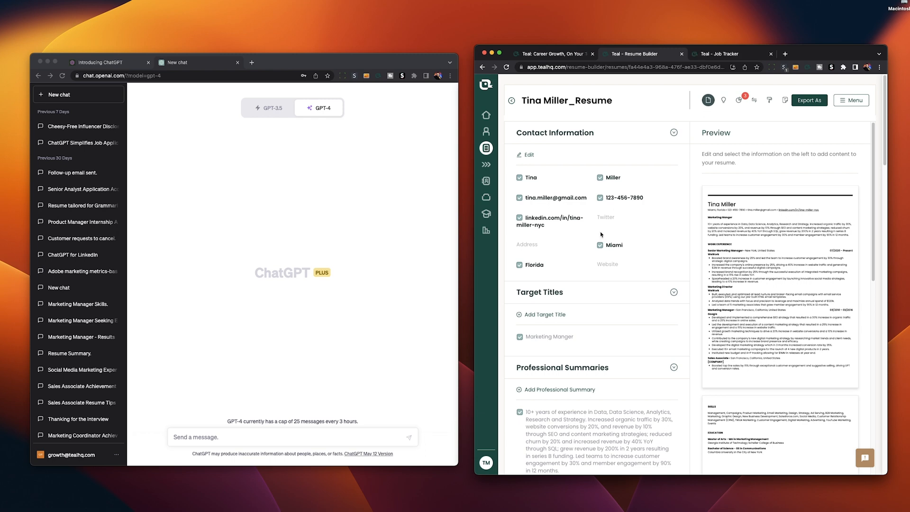
left_click(725, 53)
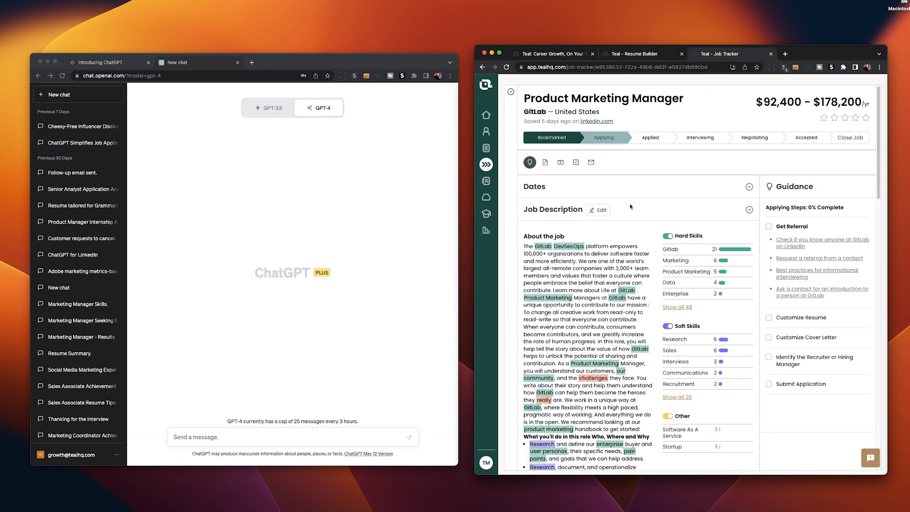
Draft the resume prompt with Product Marketing Manager and GitLab filled in for [TITLE] and [COMPANY].
type("Write a resume based on this [TITLE] position at [COMPANY] and include bullet point achievements that show impact and metrics.")
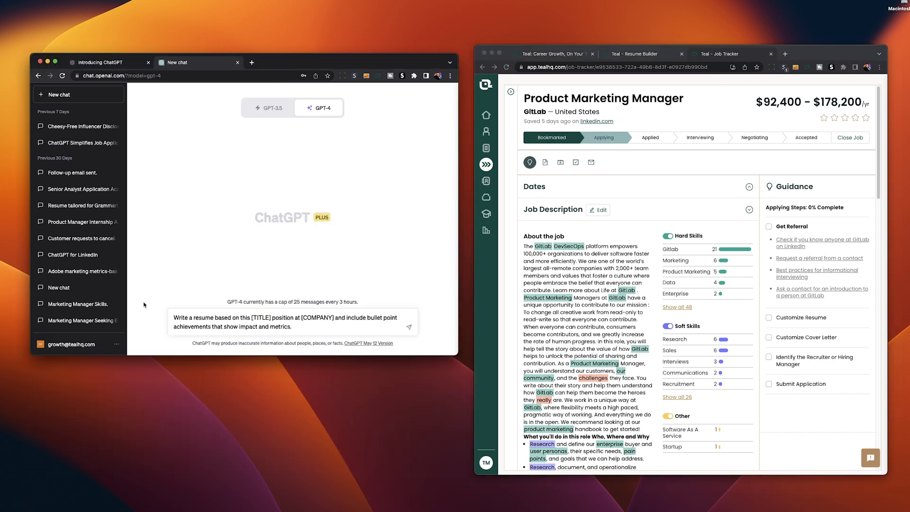
mouse_move(202, 311)
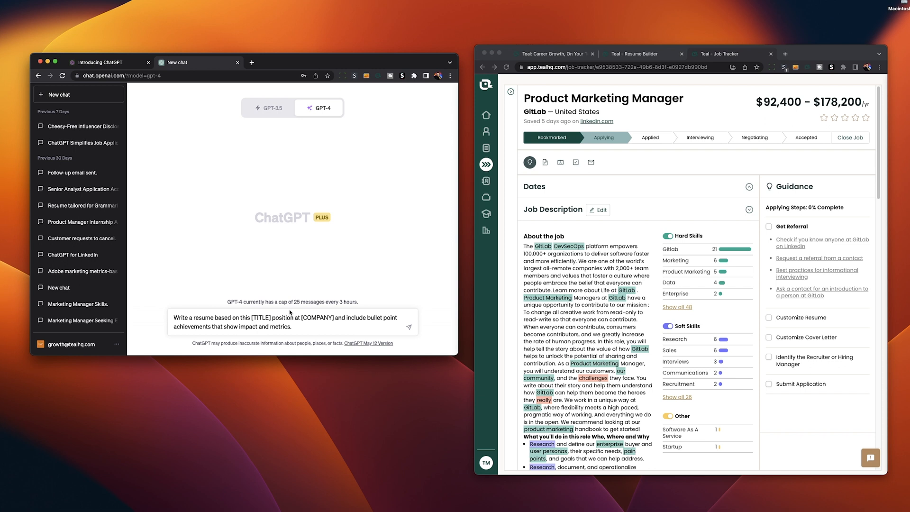
mouse_move(169, 334)
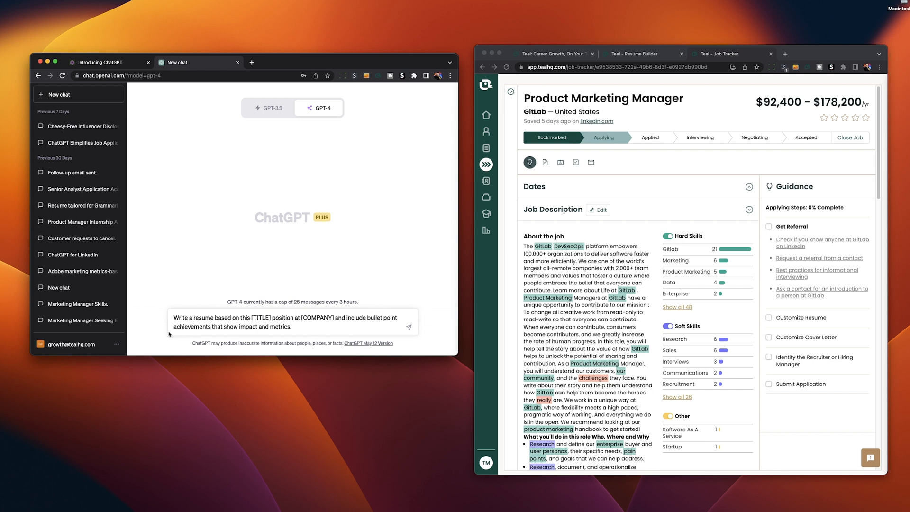
mouse_move(286, 338)
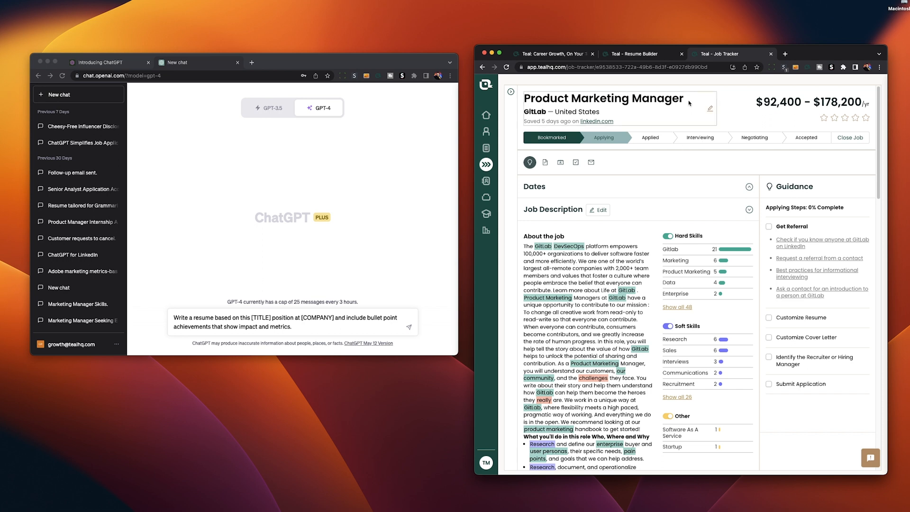
right_click(603, 97)
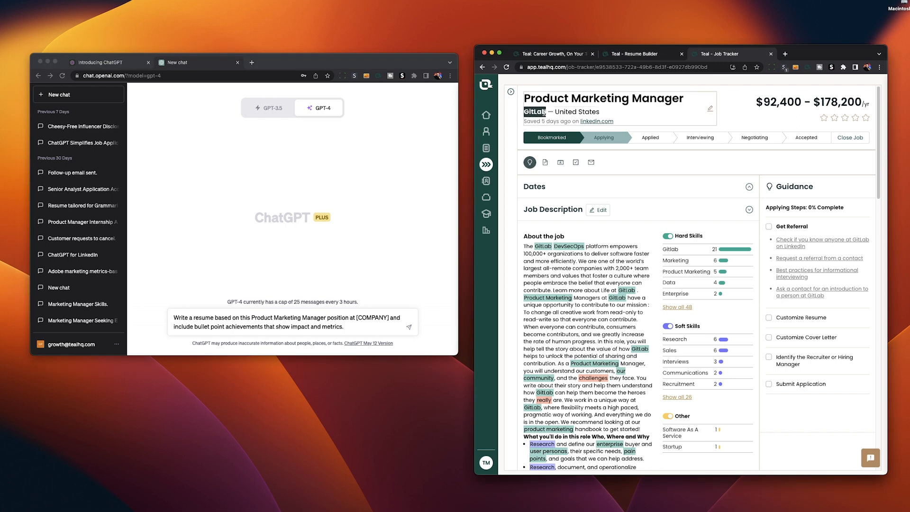
type("GitLab")
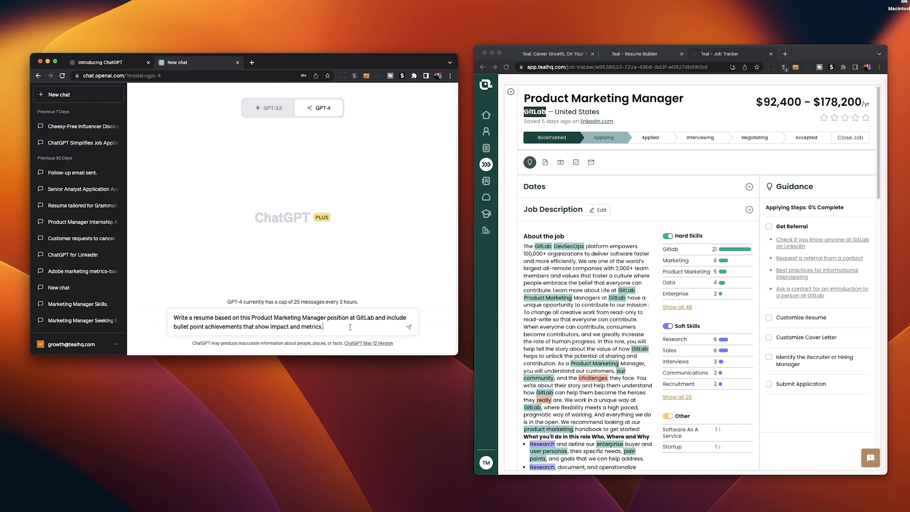
left_click(409, 326)
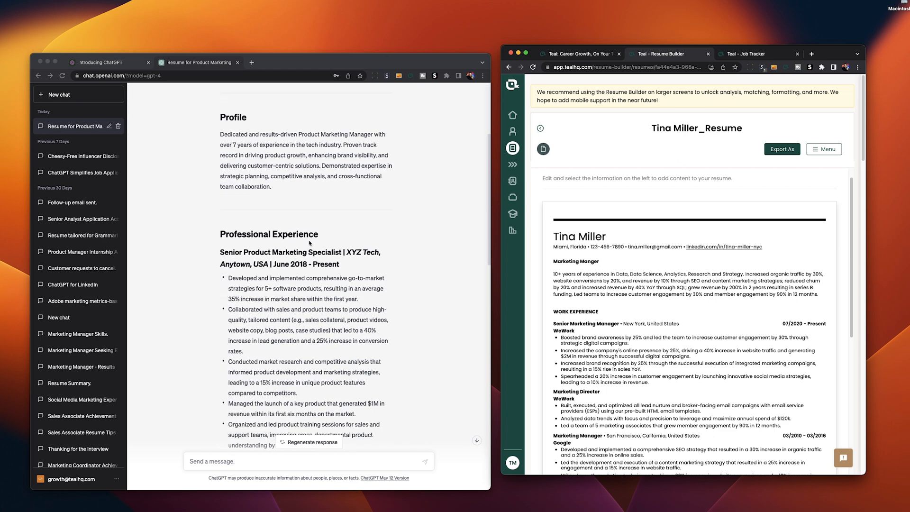
Scroll through the generated resume down to education, skills, CPMM certification and references.
scroll("down", 3)
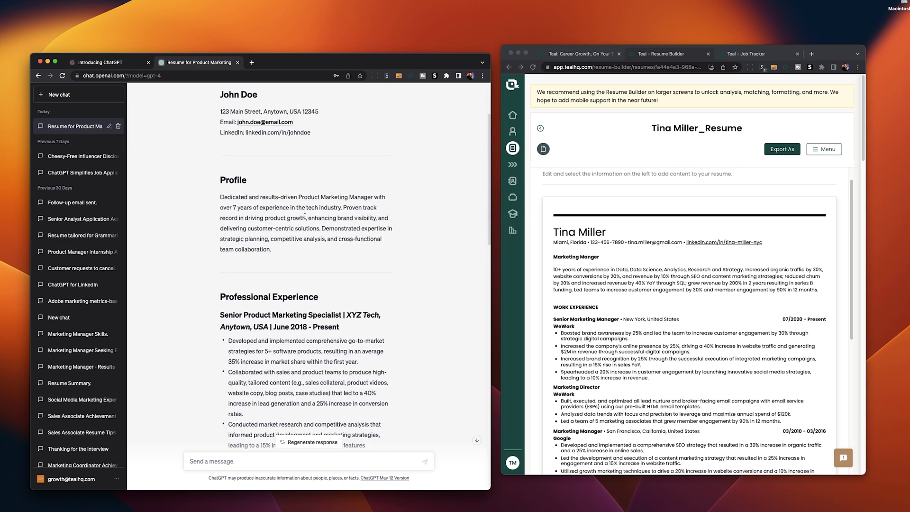
scroll("down", 3)
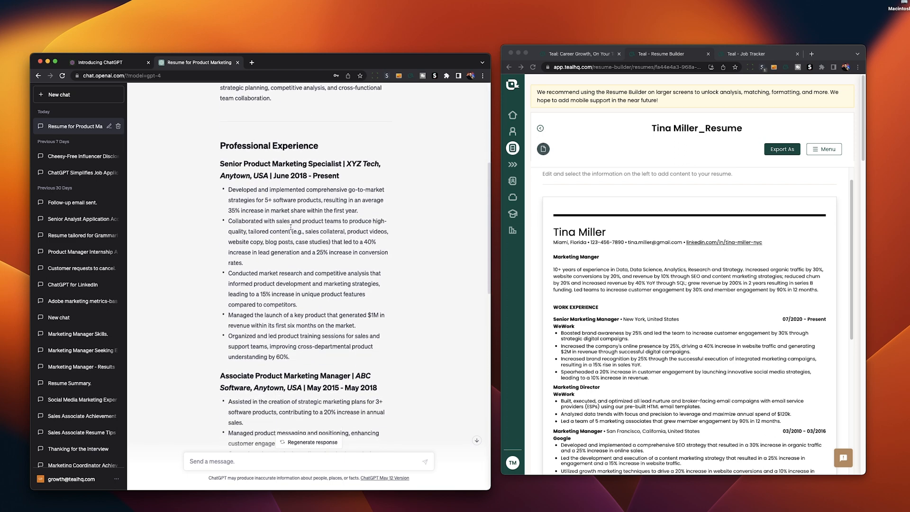
scroll("down", 3)
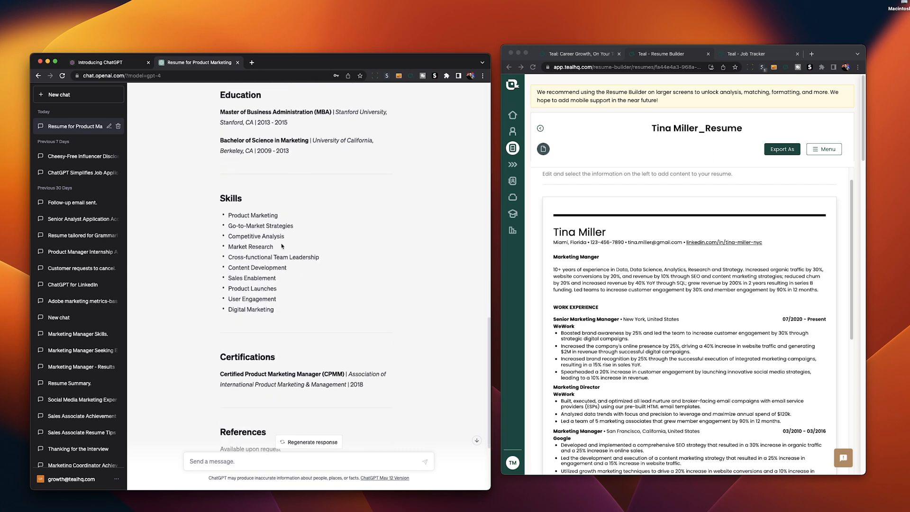
scroll("down", 3)
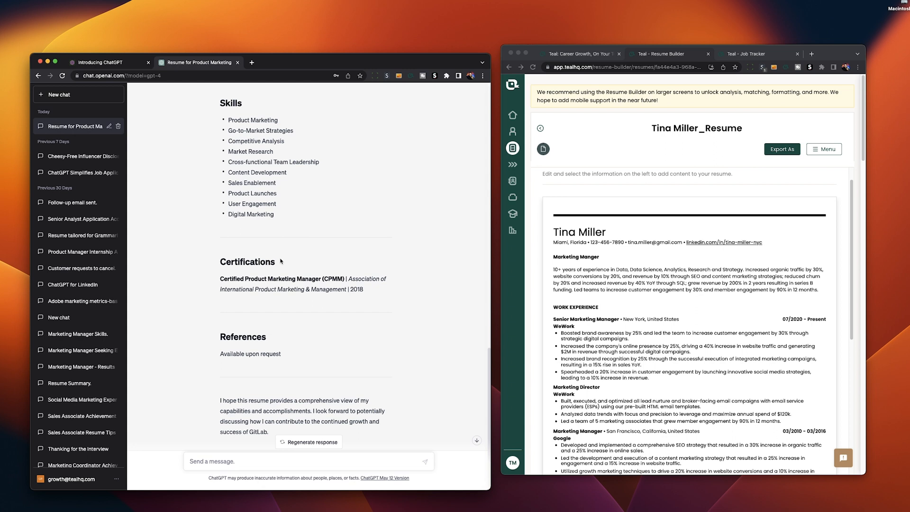
scroll("down", 3)
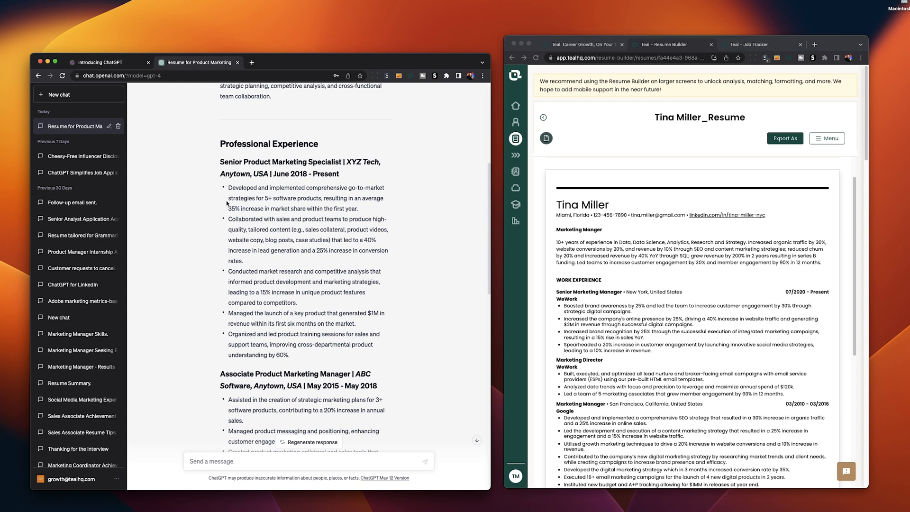
mouse_move(380, 206)
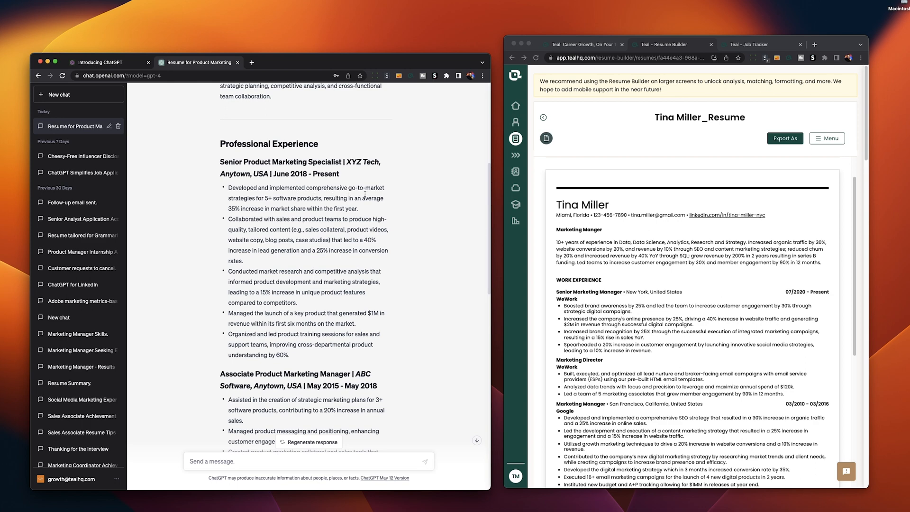
mouse_move(237, 221)
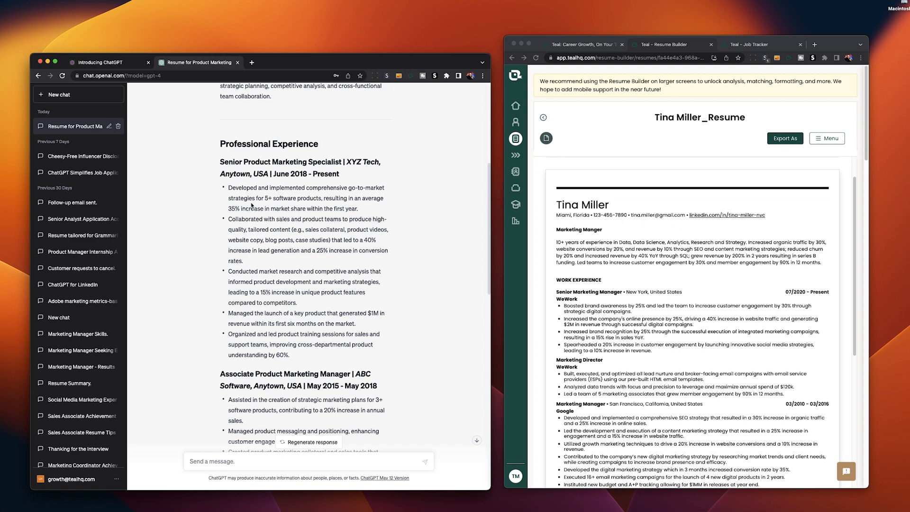
Inspect the first achievement bullet, then read on to the Skills and References sections.
left_click_drag(326, 198, 384, 198)
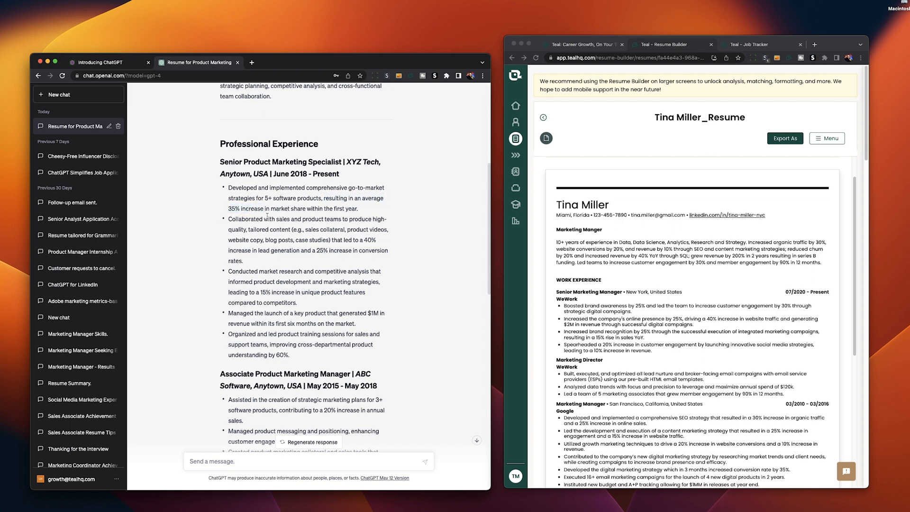
left_click_drag(307, 208, 358, 208)
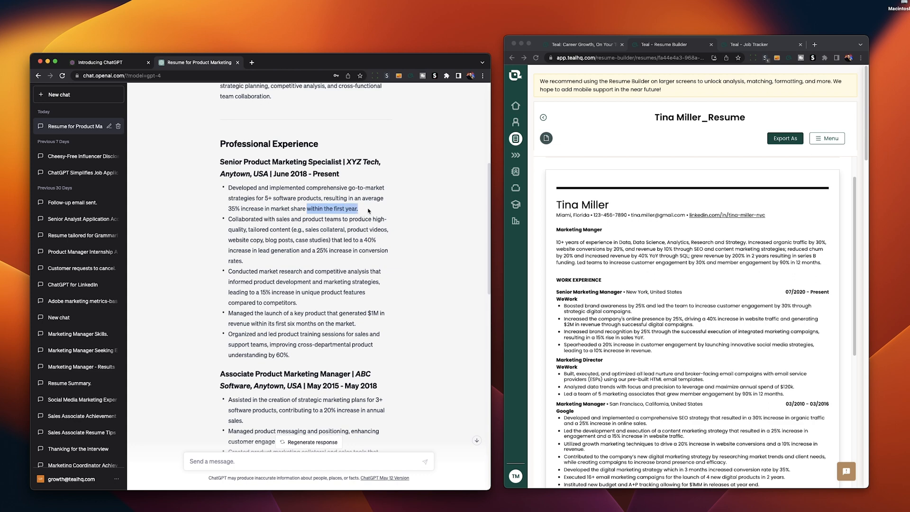
left_click(367, 210)
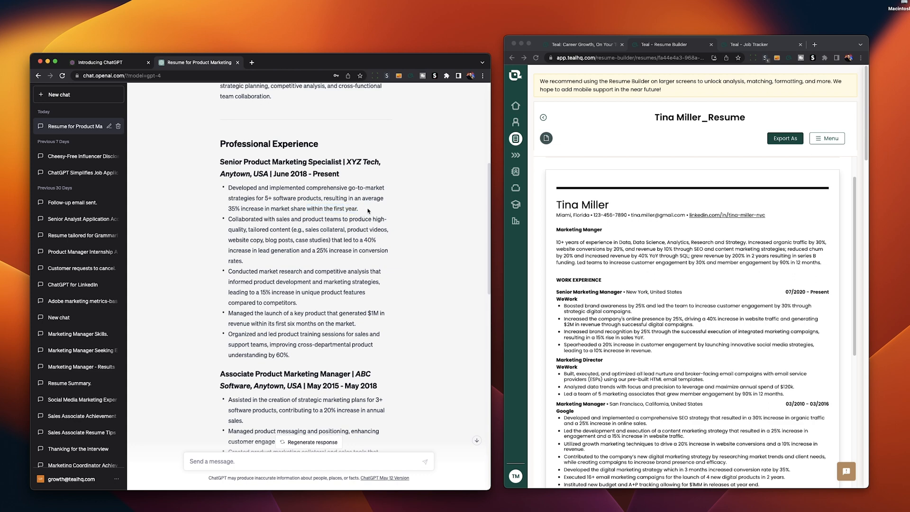
scroll("down", 3)
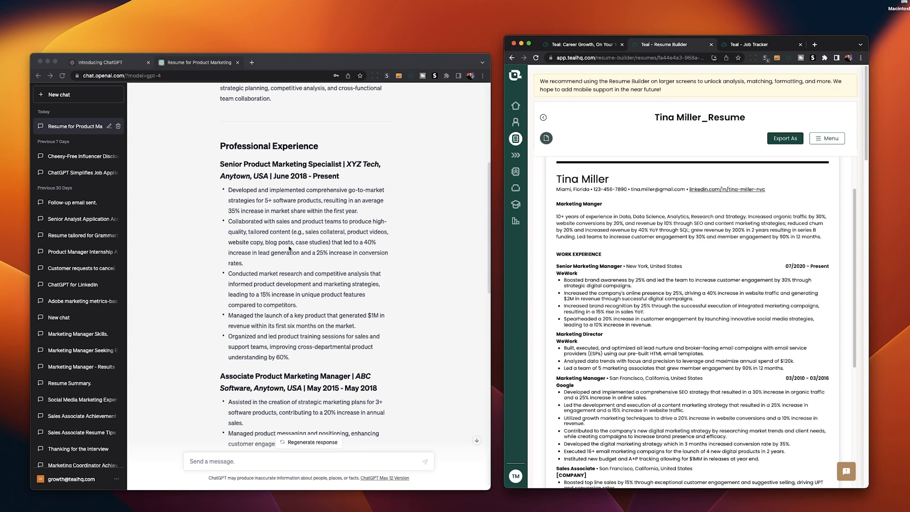
scroll("down", 3)
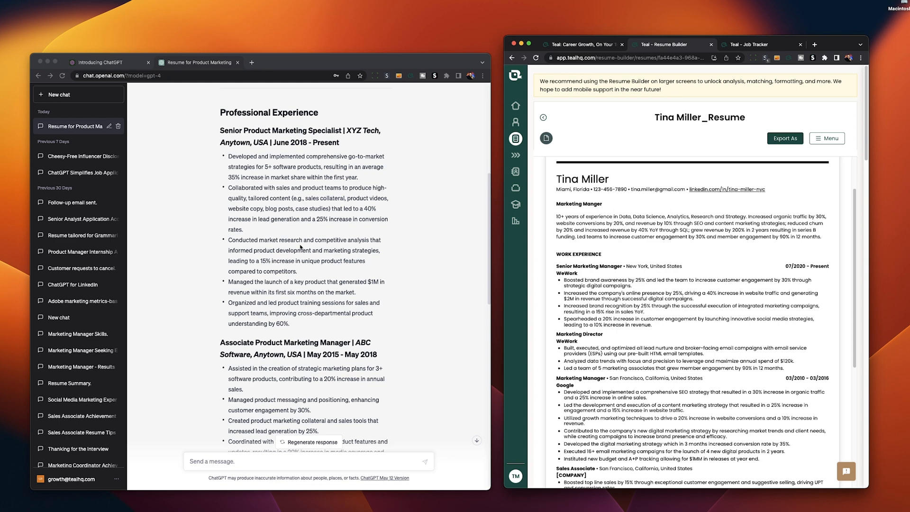
mouse_move(312, 249)
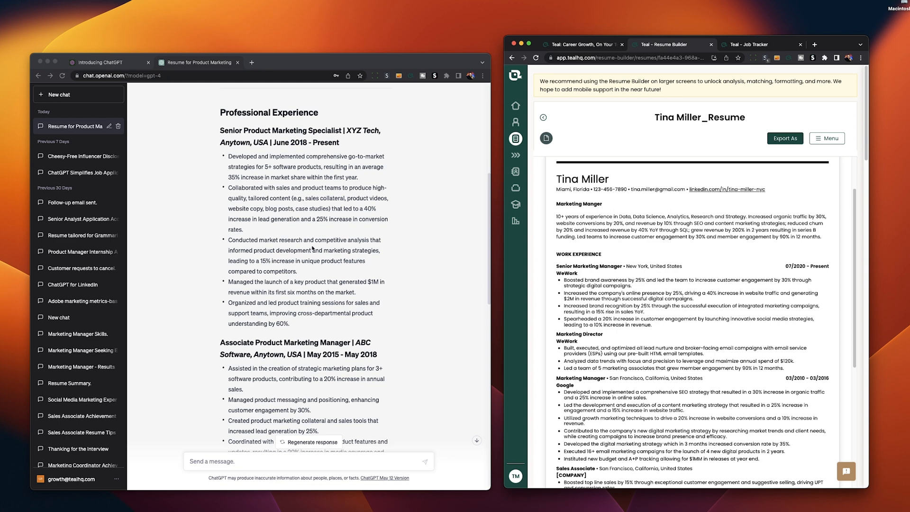
scroll("down", 3)
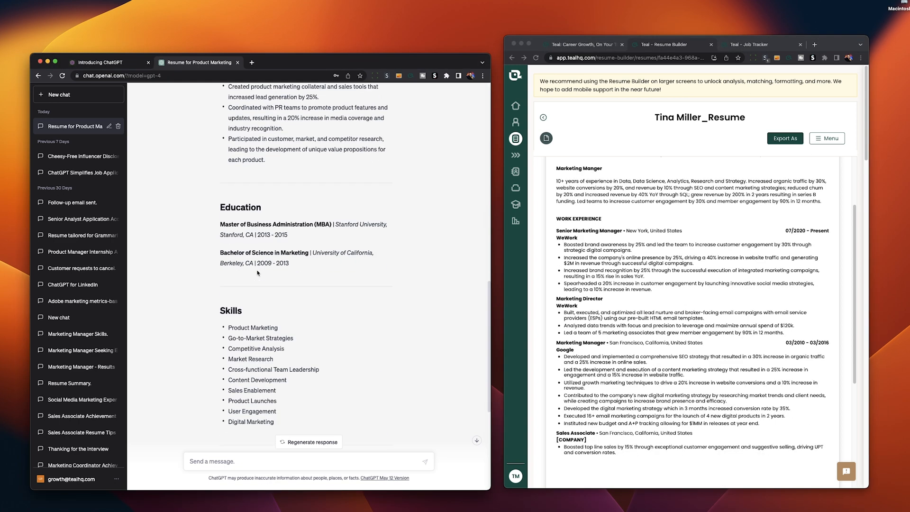
scroll("down", 3)
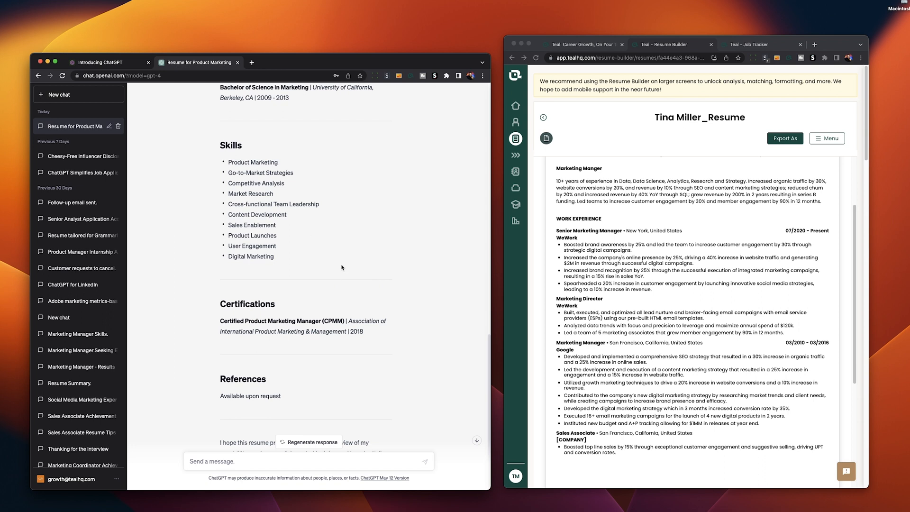
mouse_move(213, 161)
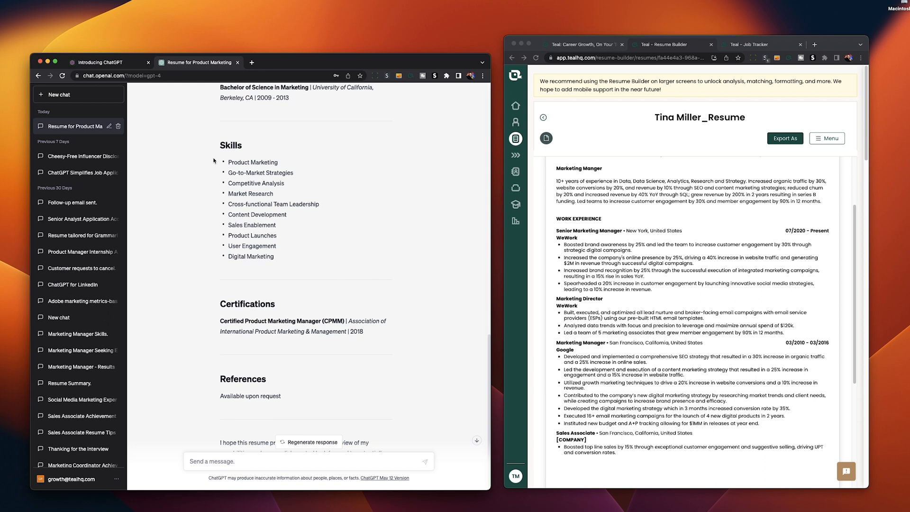
mouse_move(300, 252)
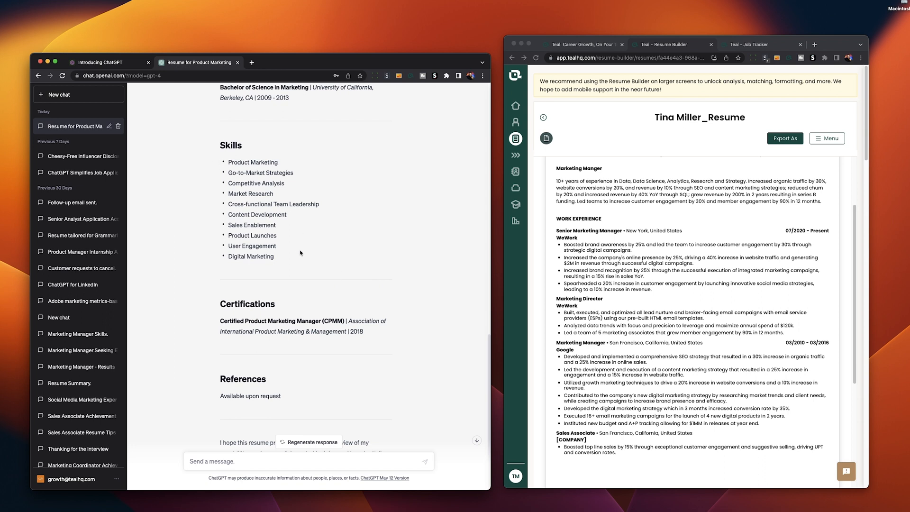
mouse_move(325, 170)
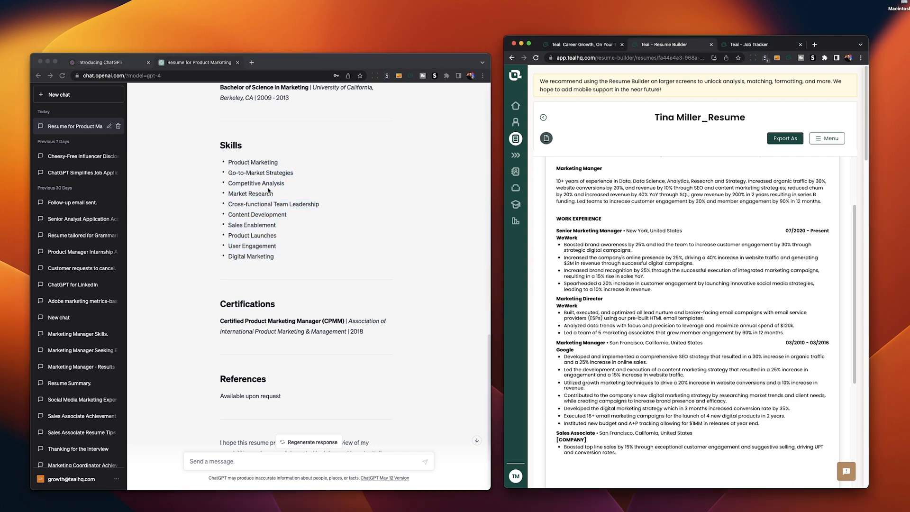
Bring up the saved GitLab Product Marketing Manager job posting in Teal.
left_click(754, 44)
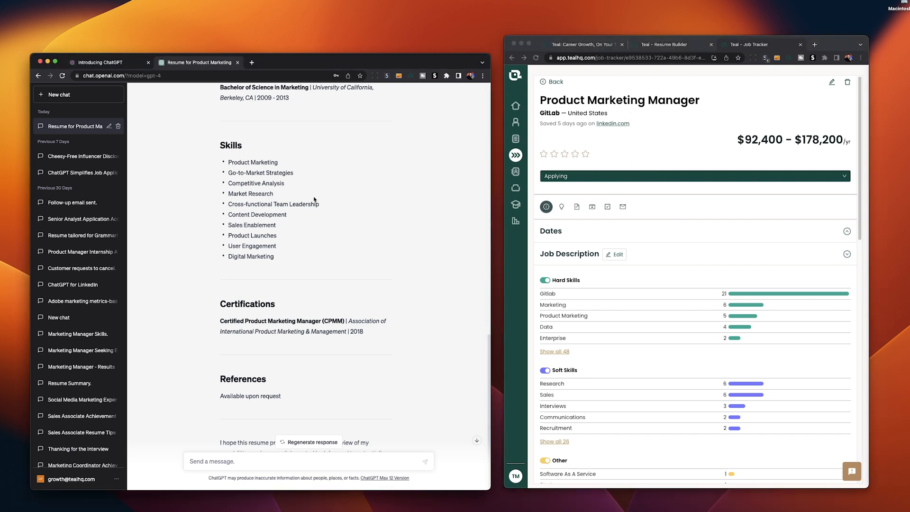
left_click(671, 44)
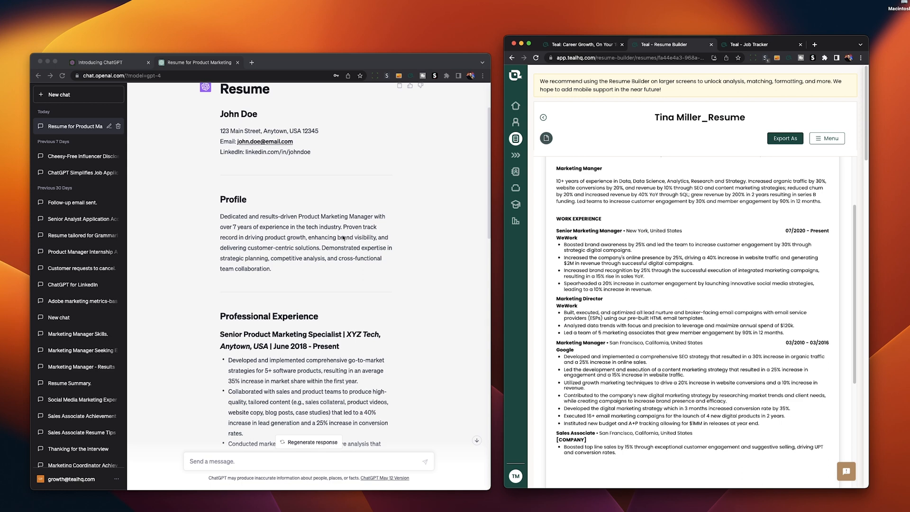
scroll("down", 3)
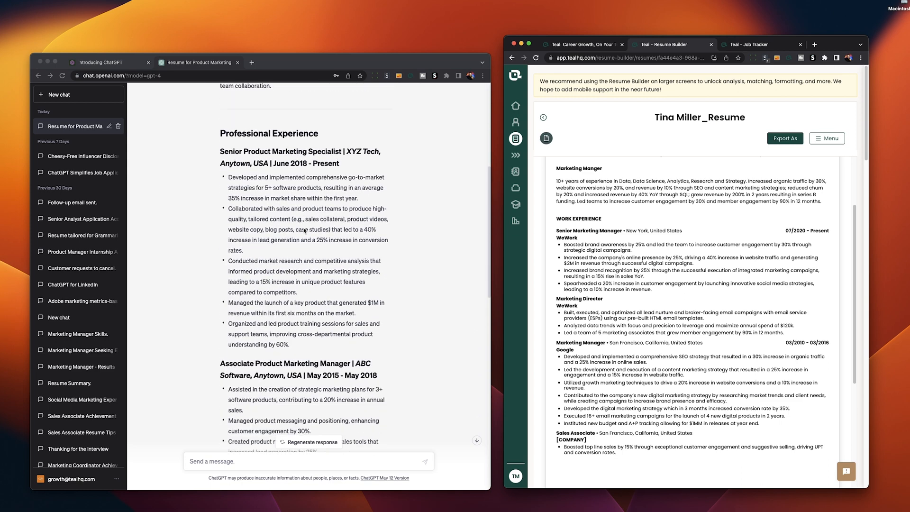
scroll("down", 3)
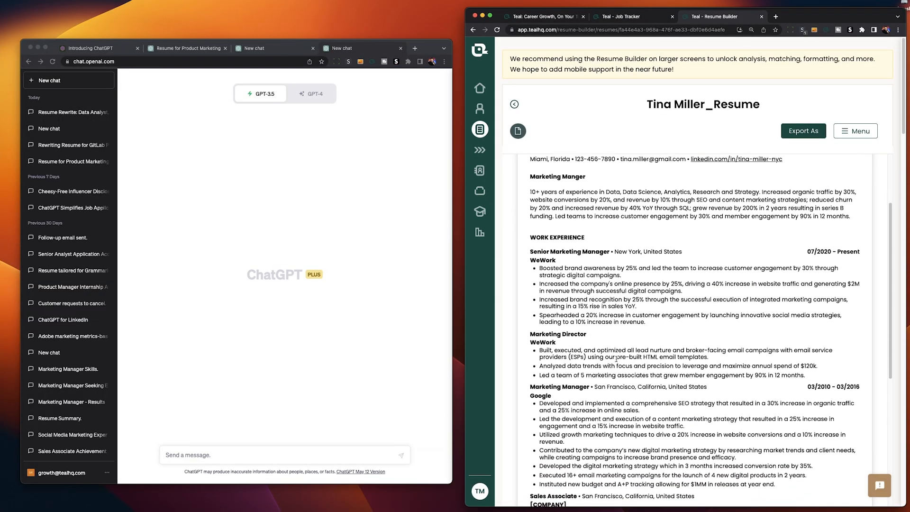
Send the GPT-4 rewrite request for the Data Analyst, Marketing role at Hims & Hers with the pasted resume.
scroll("down", 3)
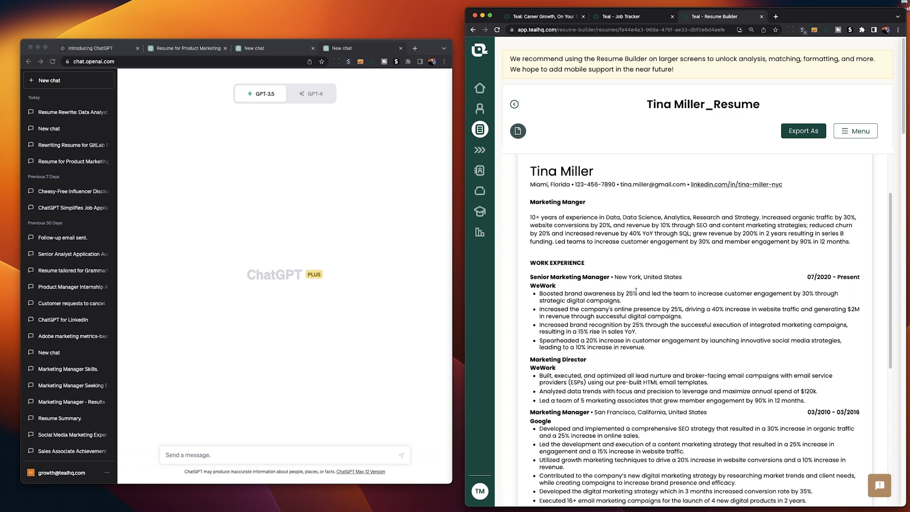
scroll("down", 3)
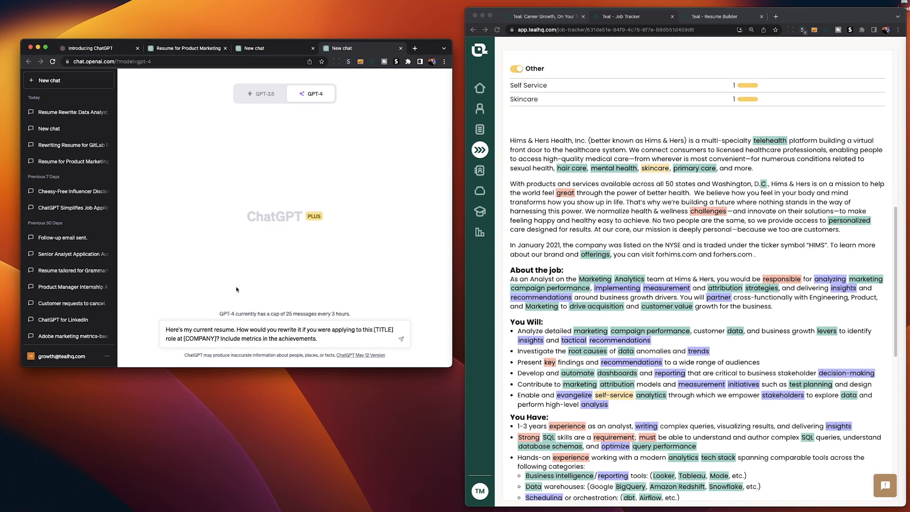
mouse_move(267, 324)
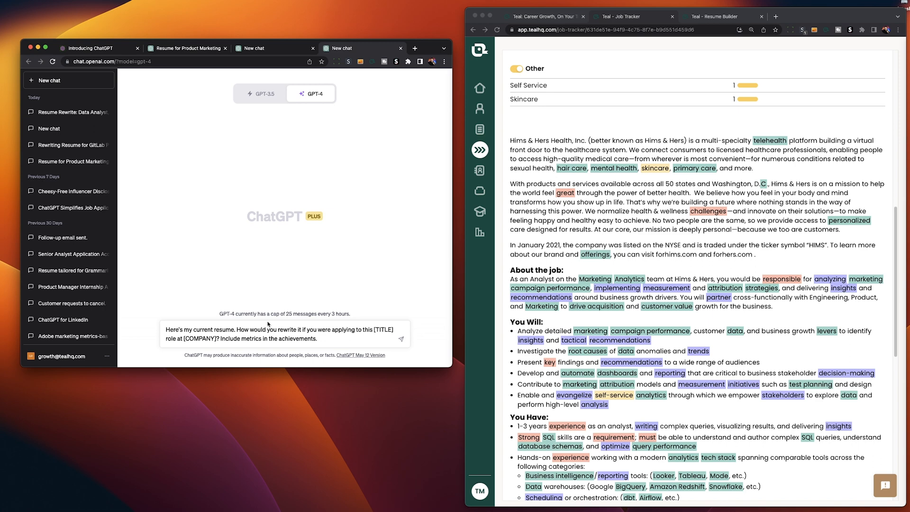
mouse_move(375, 323)
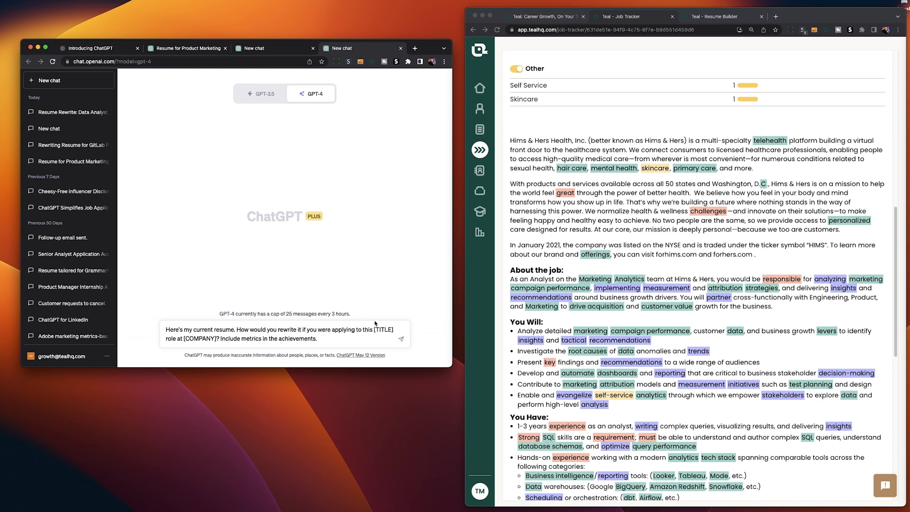
mouse_move(257, 341)
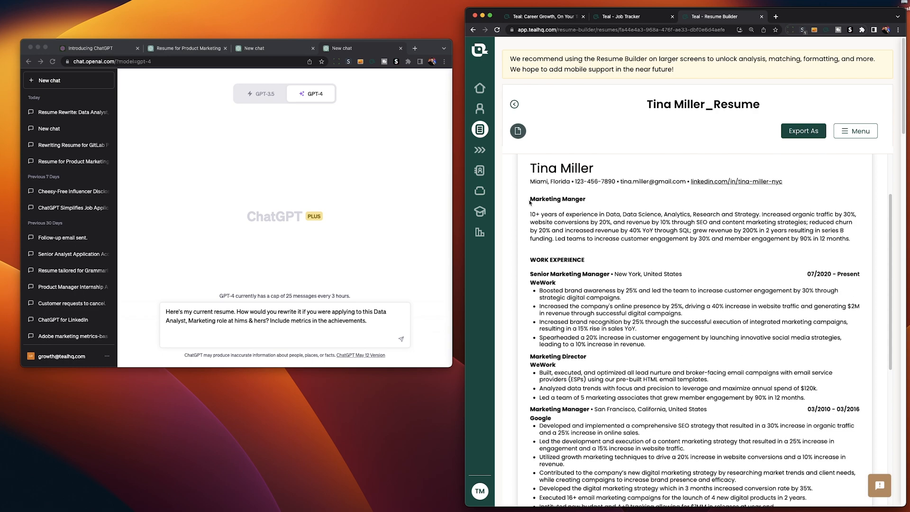
scroll("down", 3)
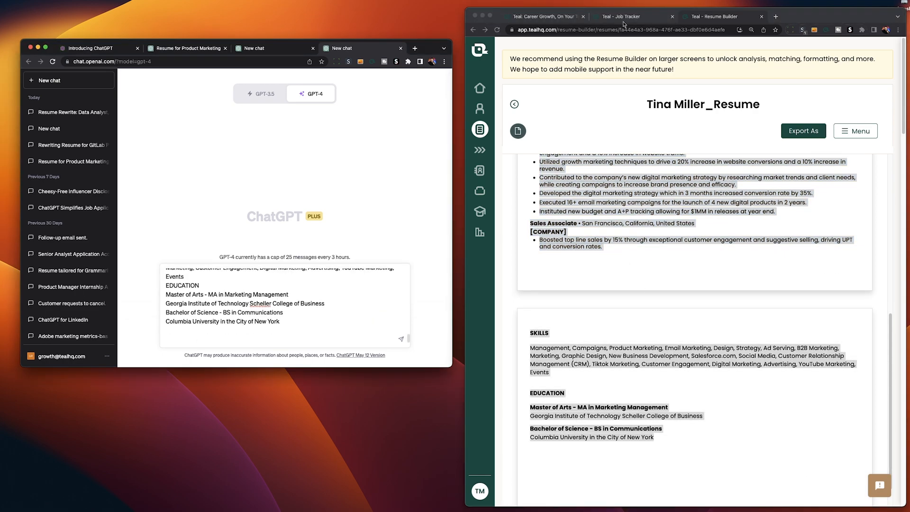
left_click(622, 16)
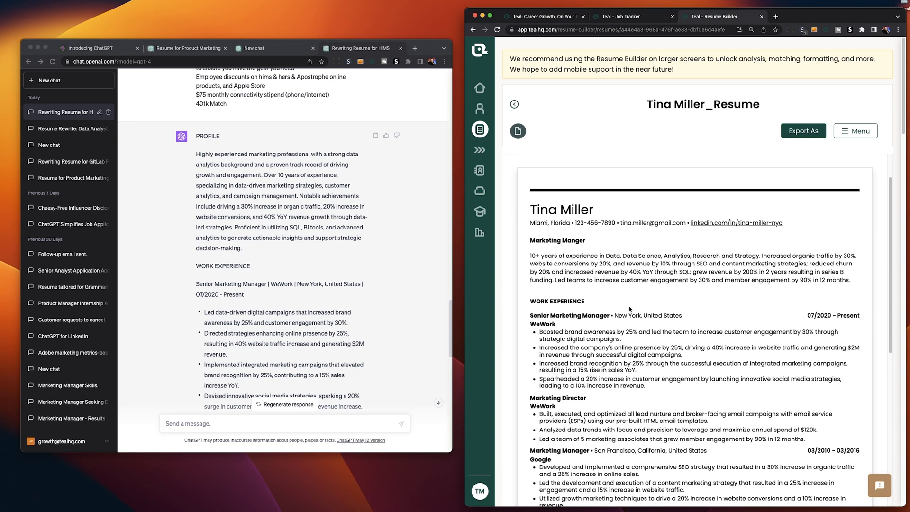
Select and copy the first rewritten WeWork Senior Marketing Manager achievement about data-driven digital campaigns.
scroll("down", 3)
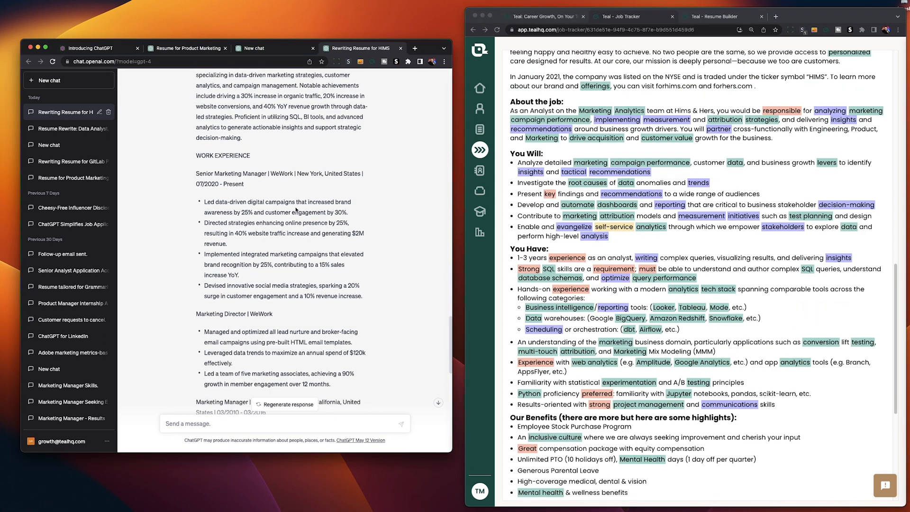
mouse_move(211, 199)
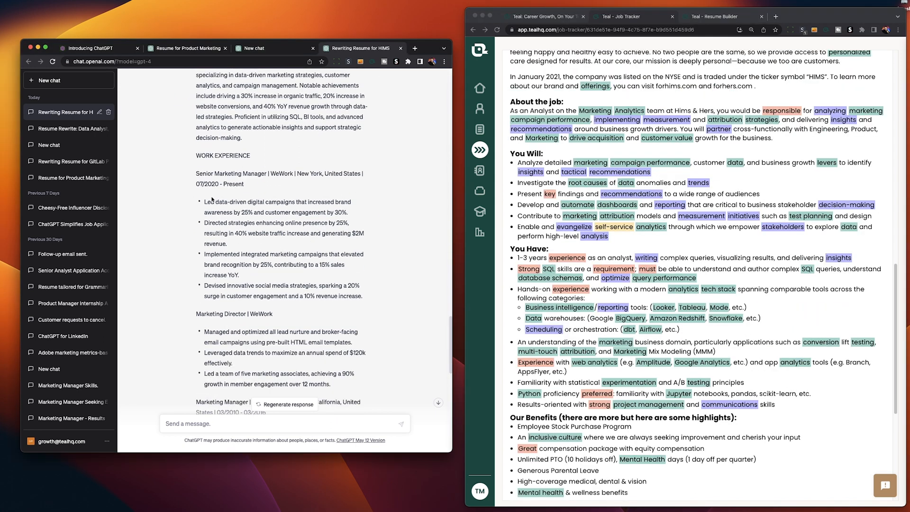
left_click_drag(204, 201, 300, 201)
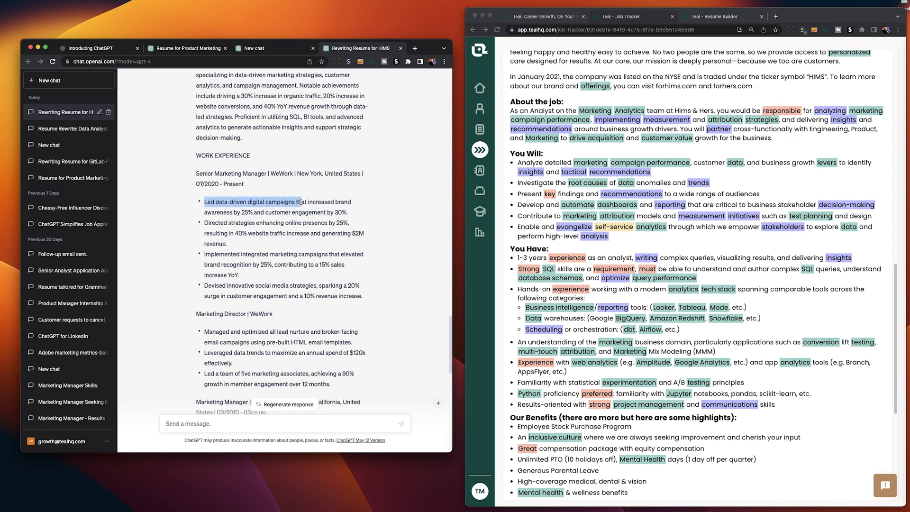
left_click_drag(300, 201, 250, 212)
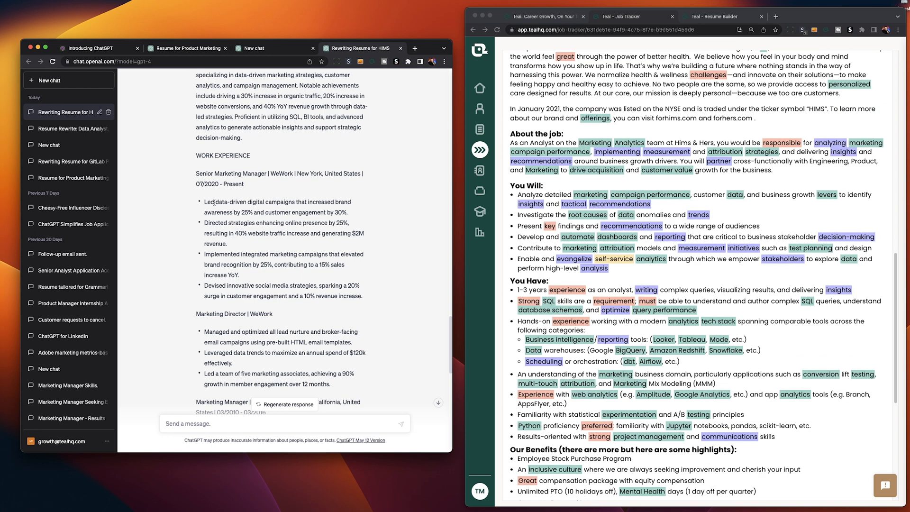
left_click_drag(215, 201, 281, 201)
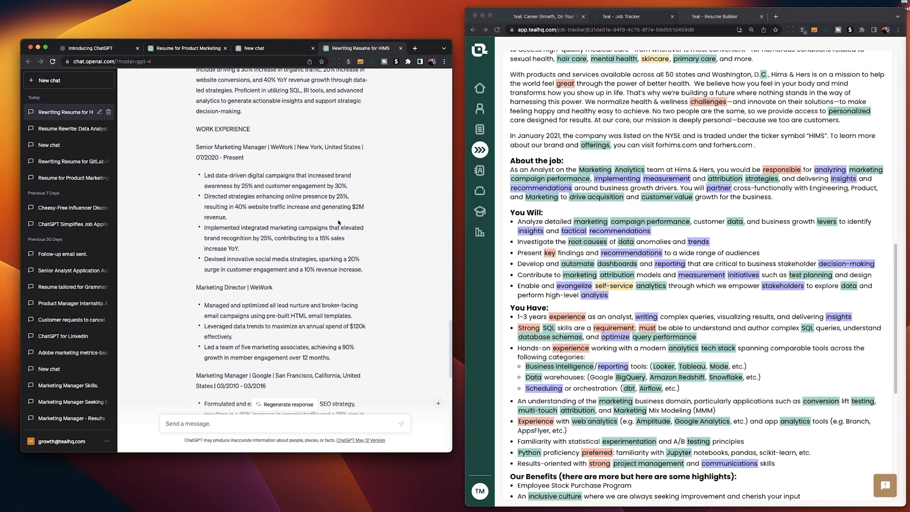
mouse_move(306, 282)
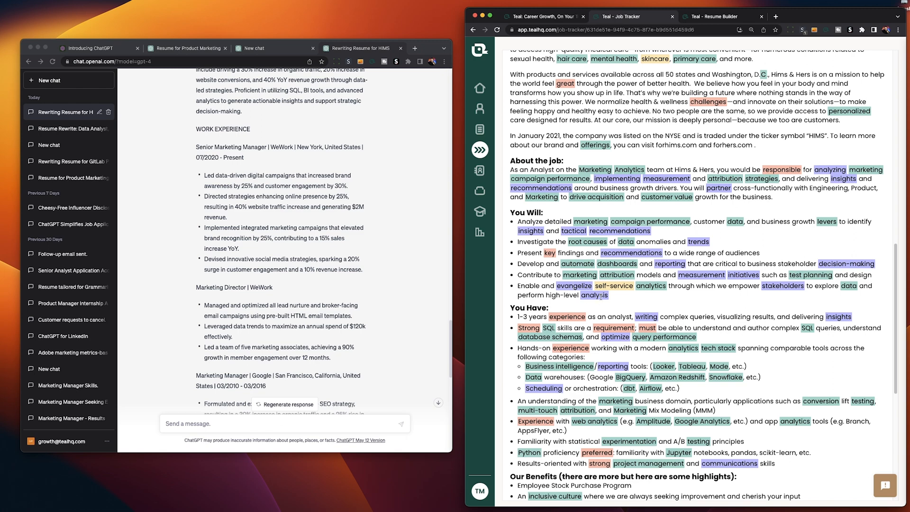
left_click_drag(204, 175, 348, 186)
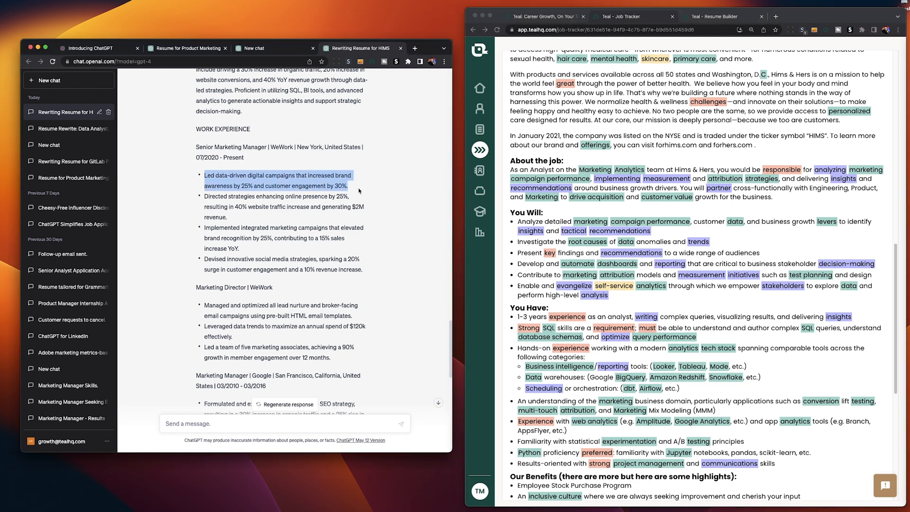
Replace the first WeWork achievement with 'Led data-driven digital campaigns that increased brand awareness by 25%...' and save.
left_click(718, 16)
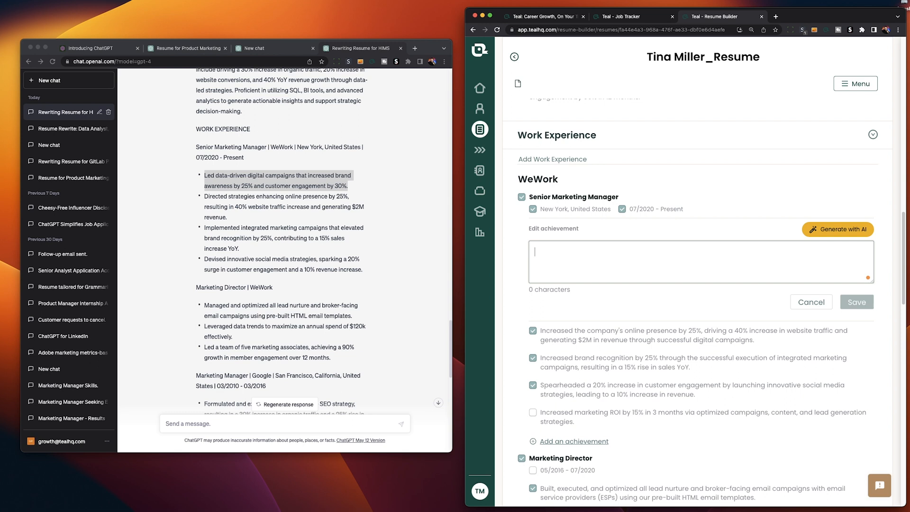
type("Led data-driven digital campaigns that increased brand awareness by 25% and customer engagement by 30%.")
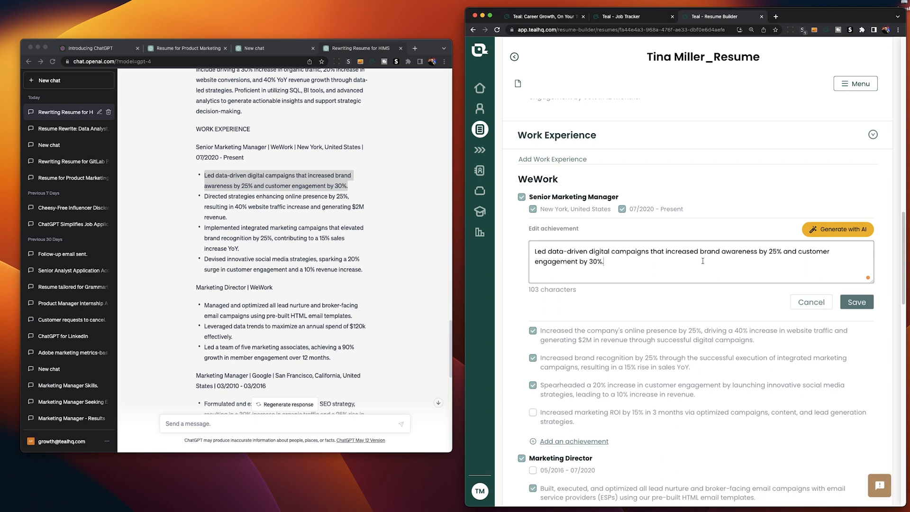
double_click(773, 251)
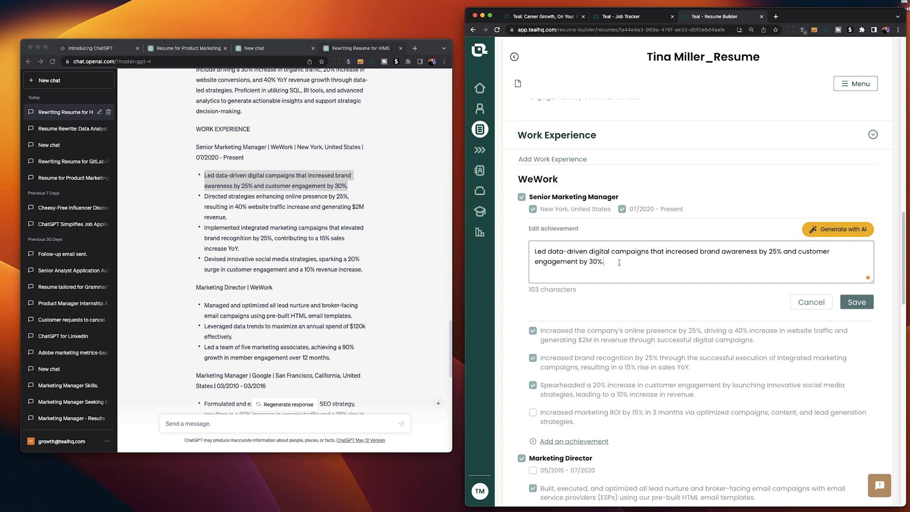
mouse_move(862, 307)
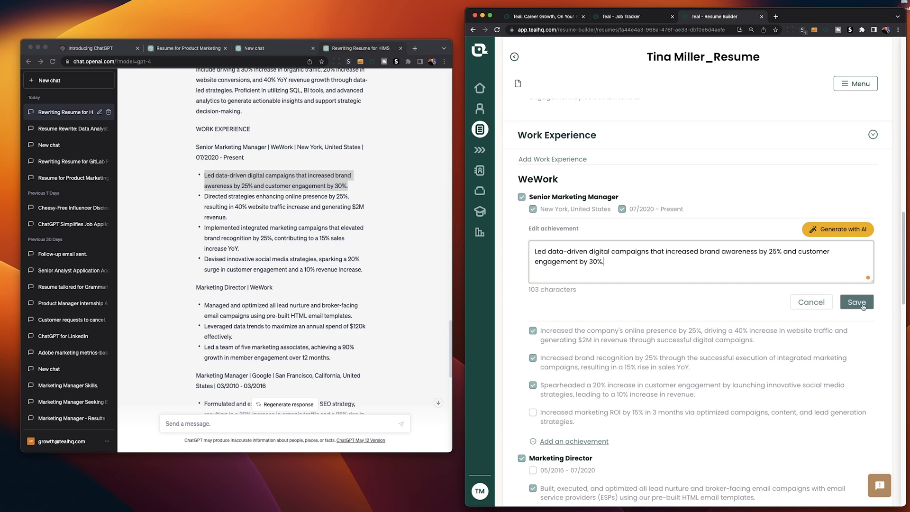
left_click(856, 301)
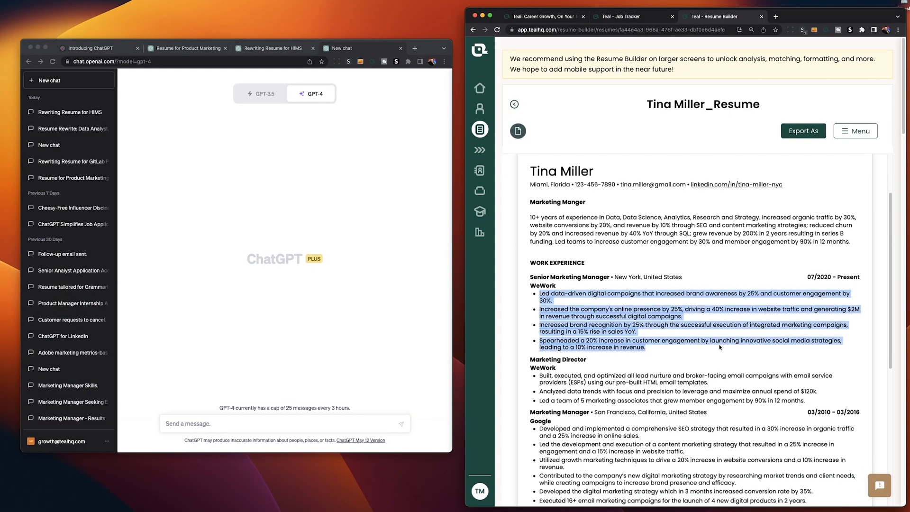
Write the 'Write 4 resume achievements with metrics based on the following job responsibilities' prompt and pull up the Hims & Hers posting.
left_click(696, 352)
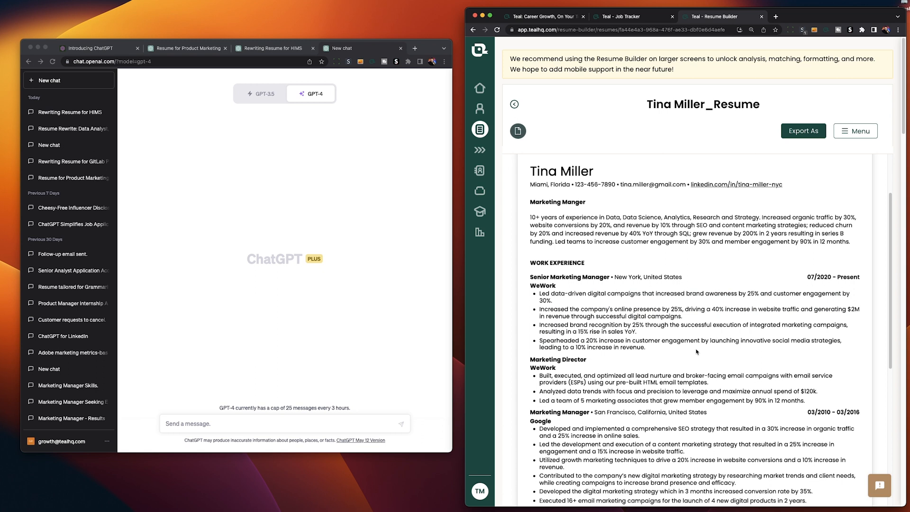
mouse_move(684, 343)
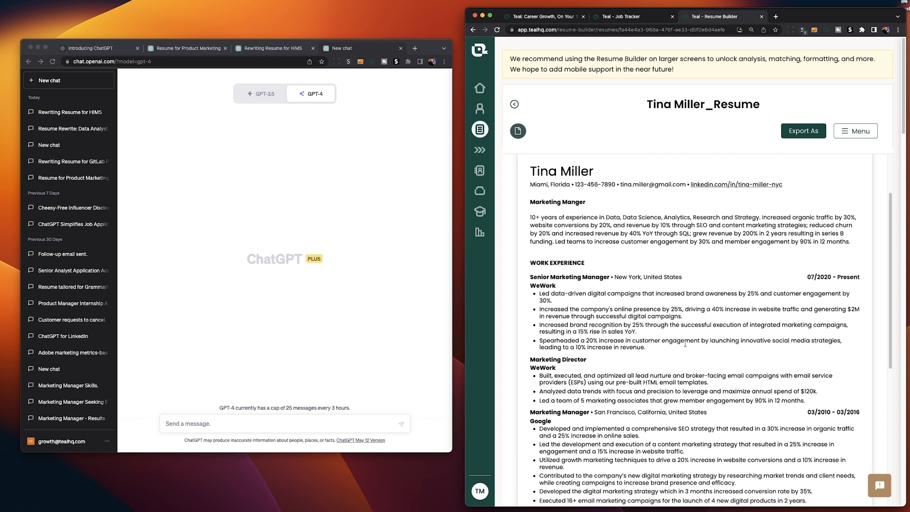
mouse_move(634, 289)
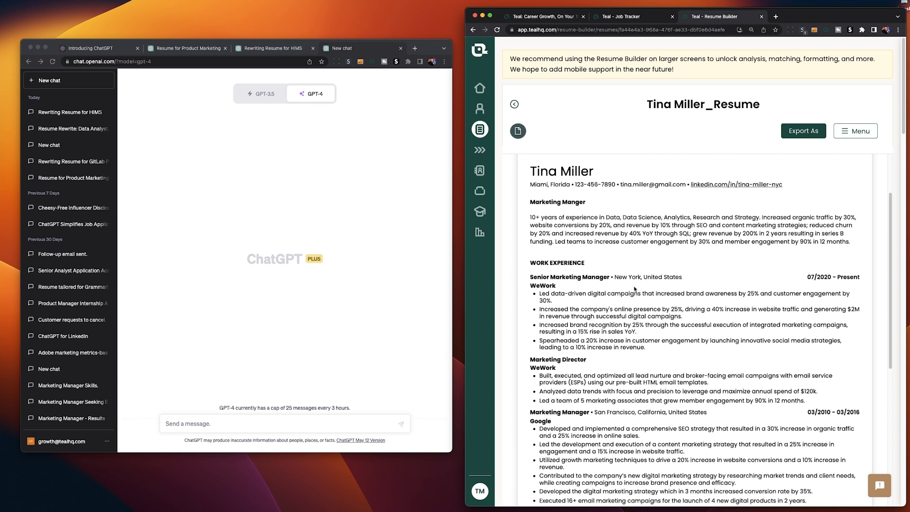
left_click_drag(539, 292, 644, 346)
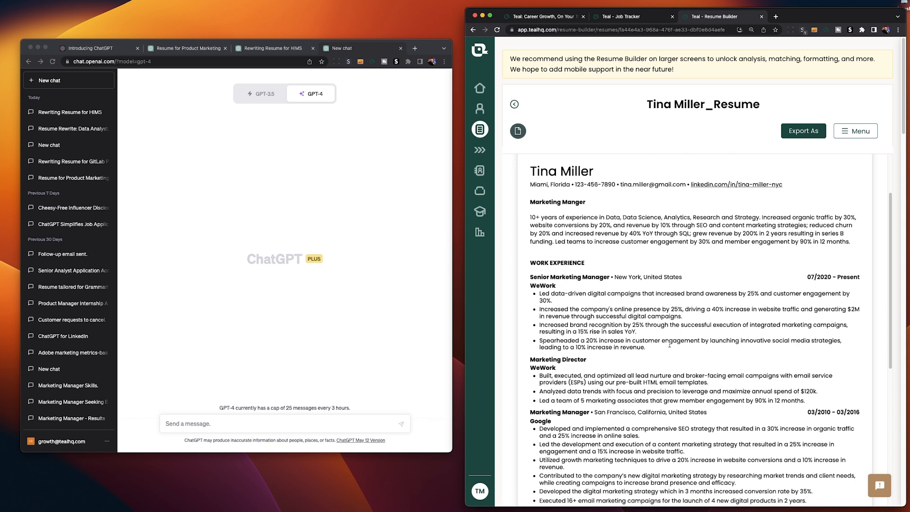
type("Write 4 resume achievements with metrics based on the following job responsibilities.")
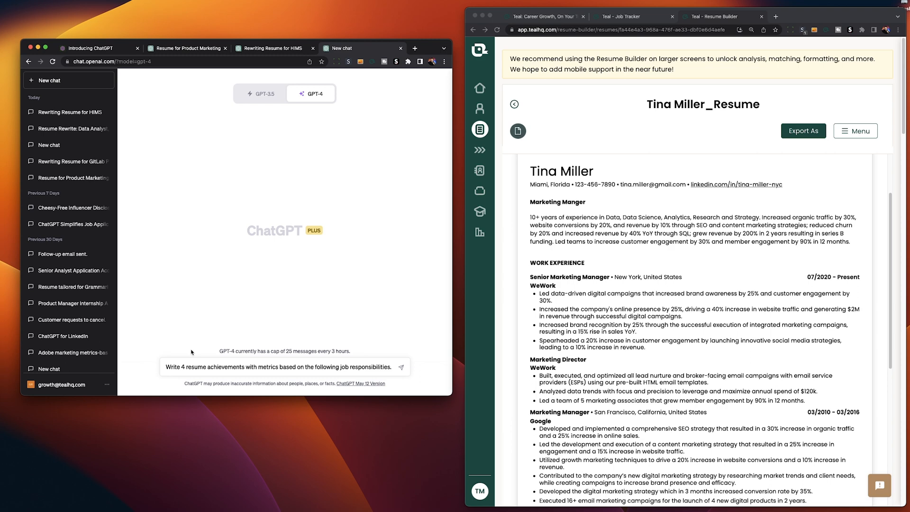
mouse_move(314, 350)
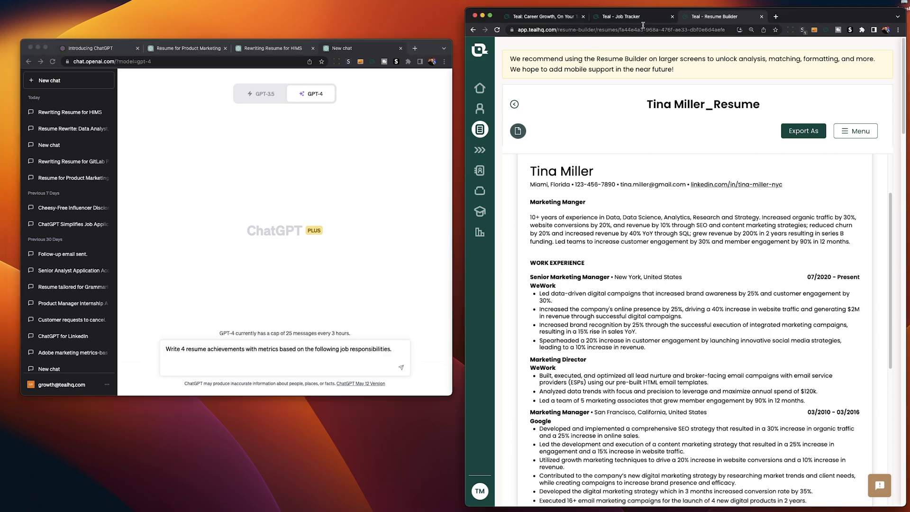
left_click(632, 16)
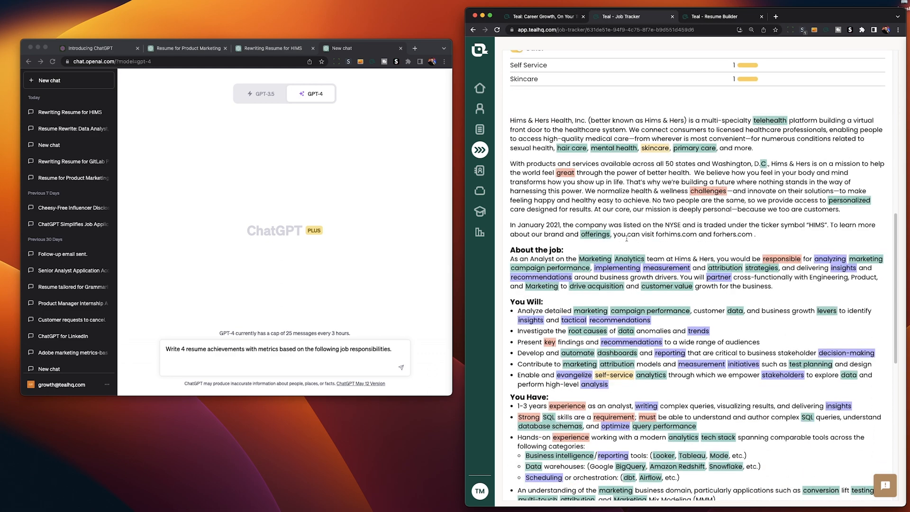
scroll("down", 3)
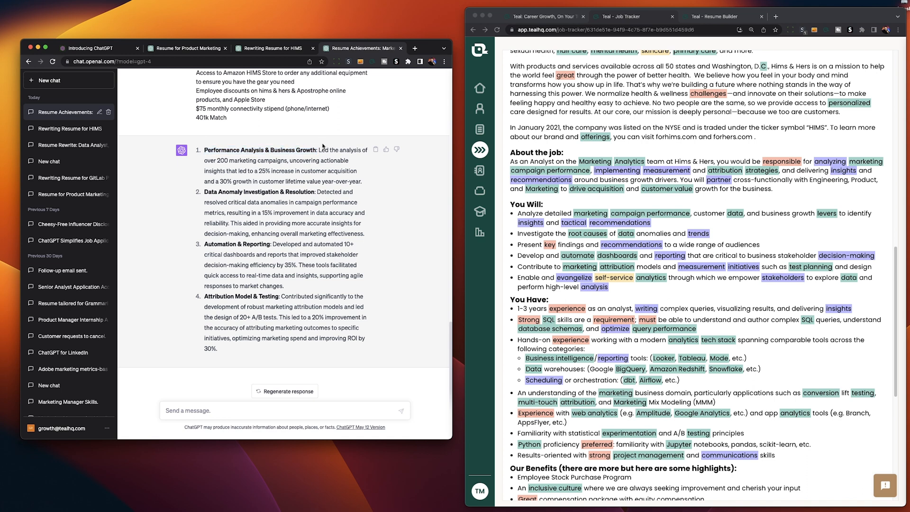
mouse_move(418, 222)
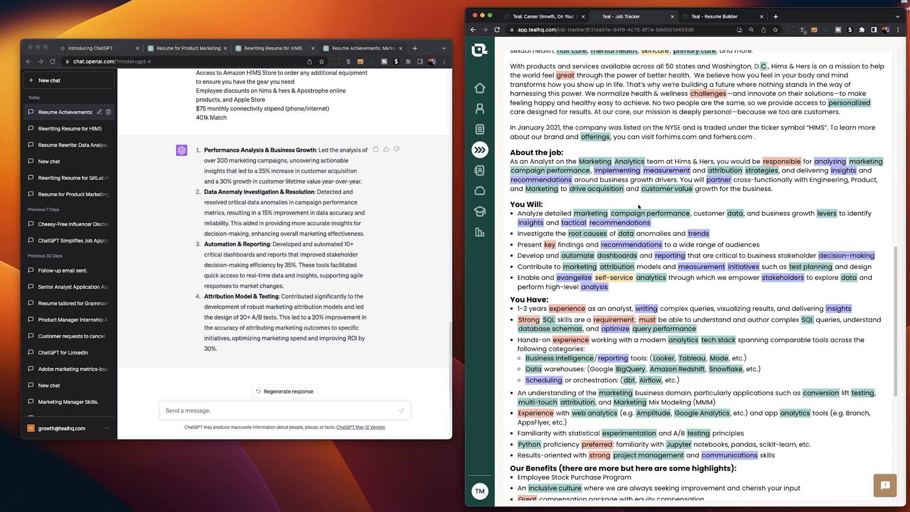
Copy the first generated achievement about analysing over 200 marketing campaigns and return to the Teal resume.
scroll("down", 3)
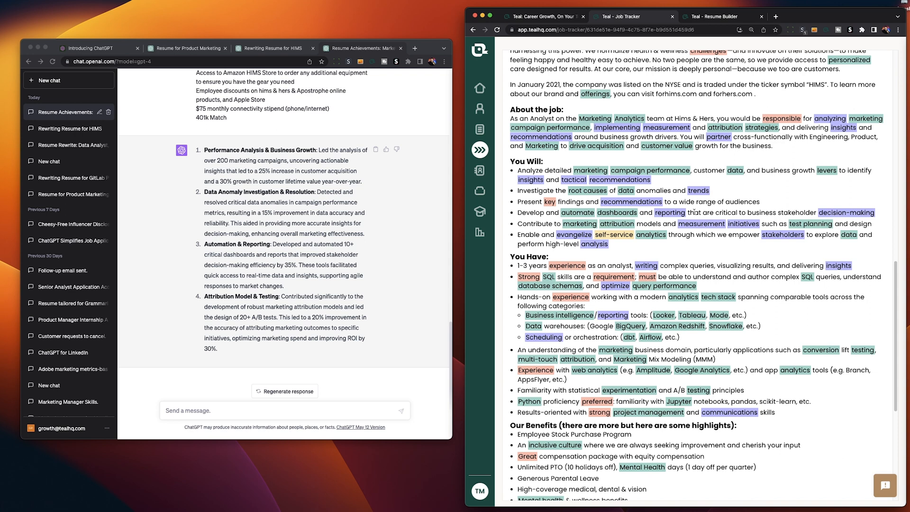
scroll("down", 3)
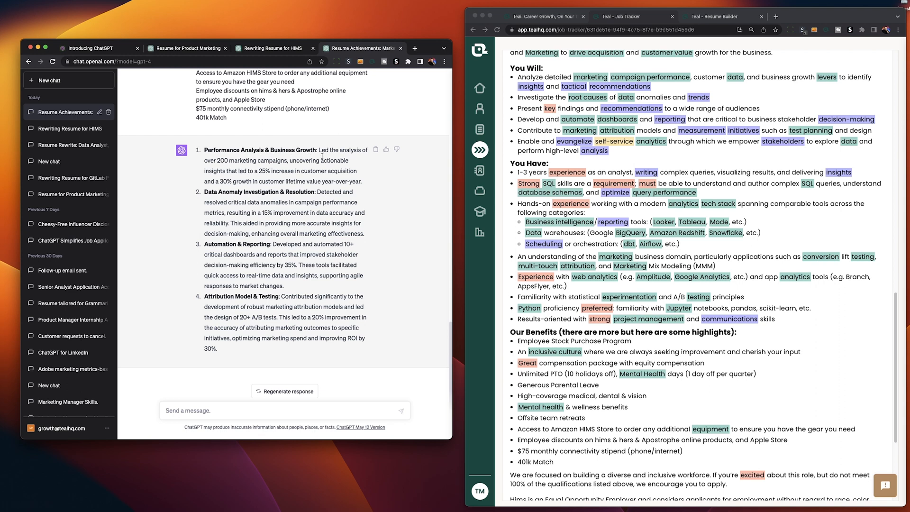
left_click_drag(320, 149, 228, 161)
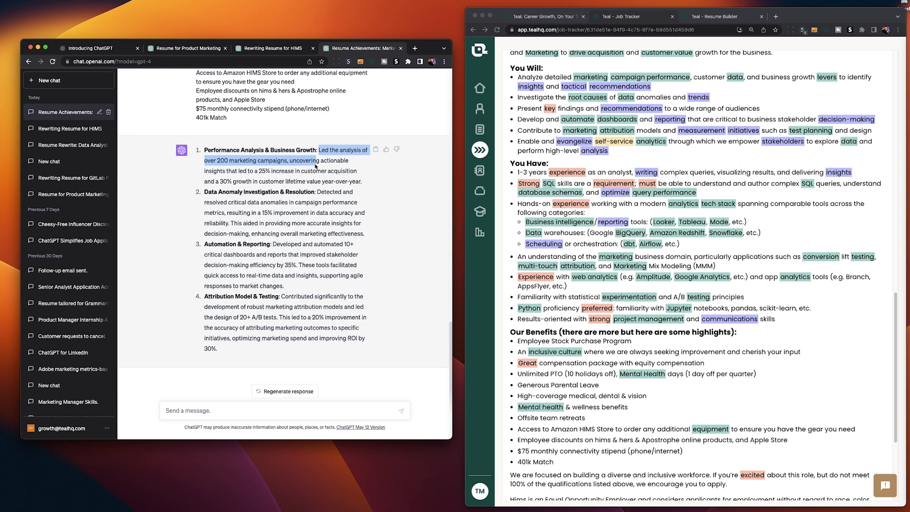
left_click_drag(349, 150, 268, 170)
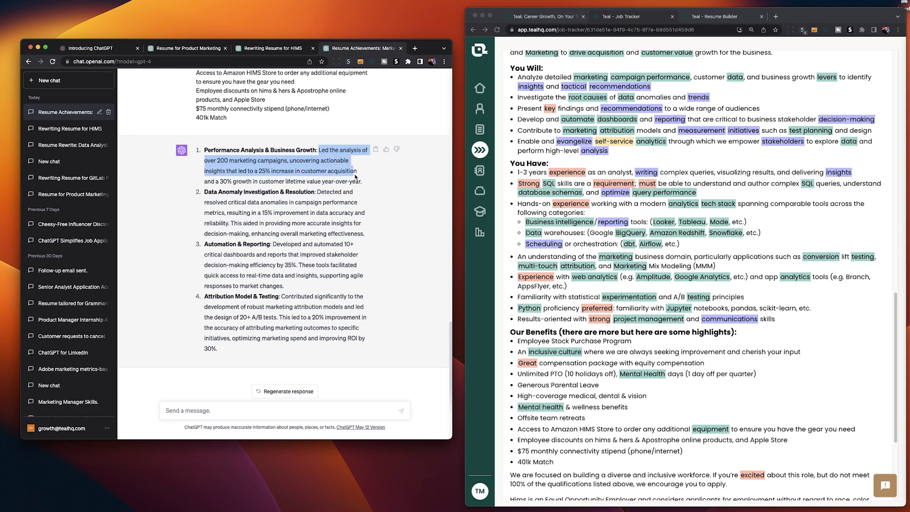
left_click_drag(353, 170, 289, 181)
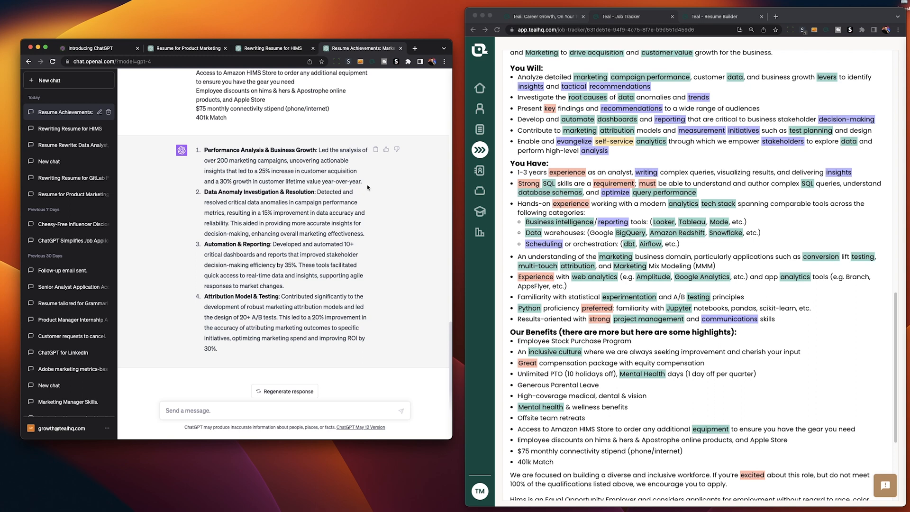
left_click_drag(319, 149, 360, 182)
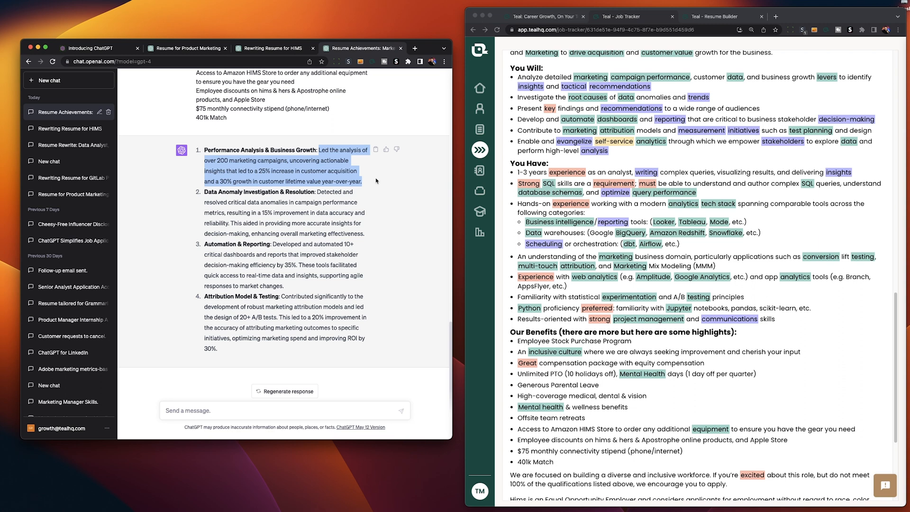
left_click(376, 180)
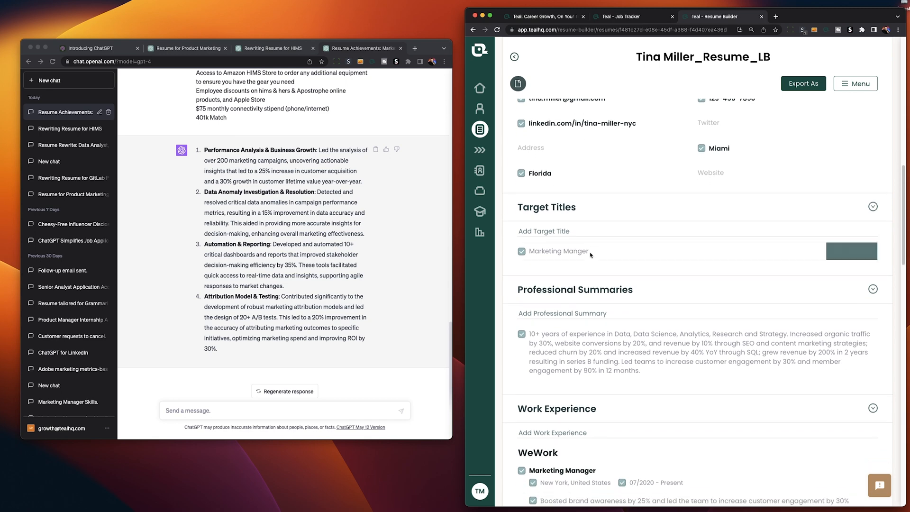
Add the campaign-analysis achievement under WeWork Marketing Manager, changed to 75 campaigns and 40% growth, and save.
scroll("down", 3)
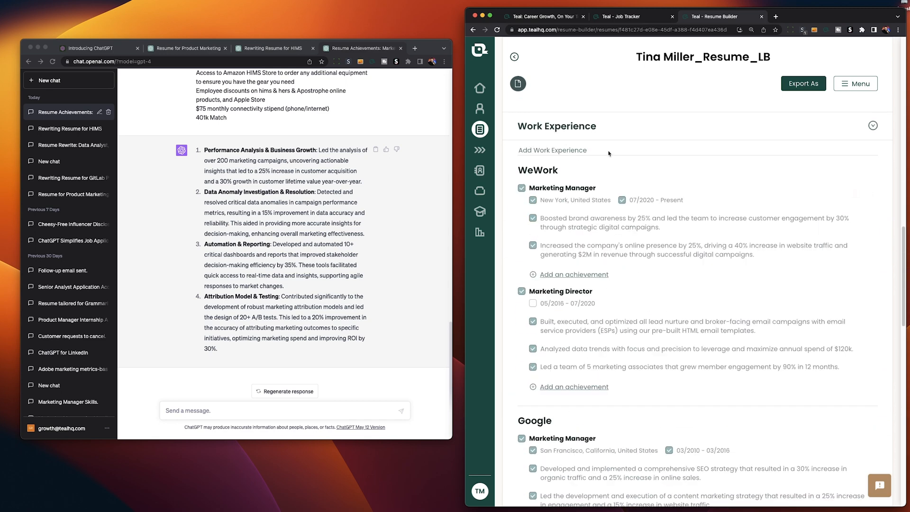
left_click(573, 274)
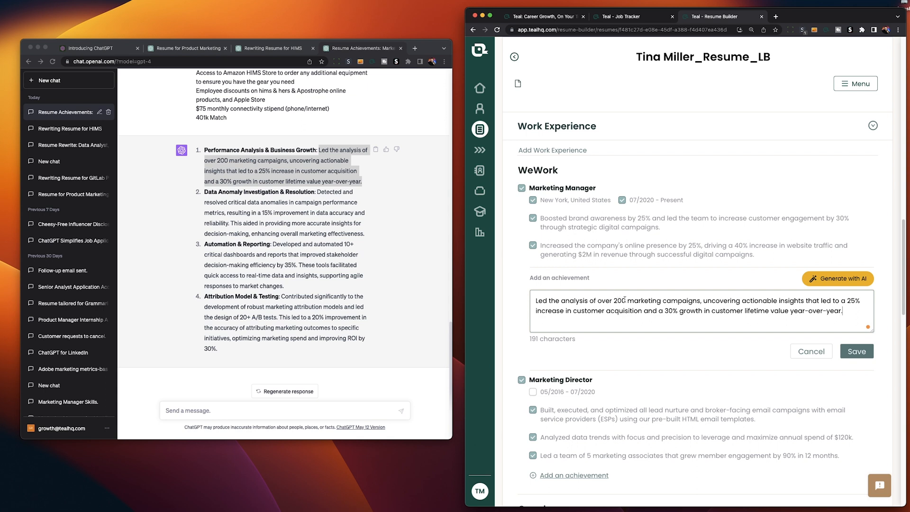
key("Backspace")
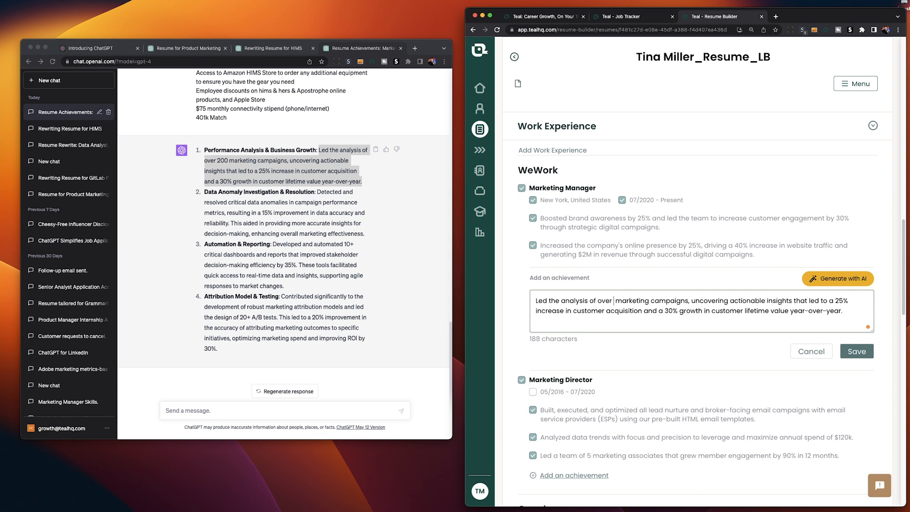
type("75")
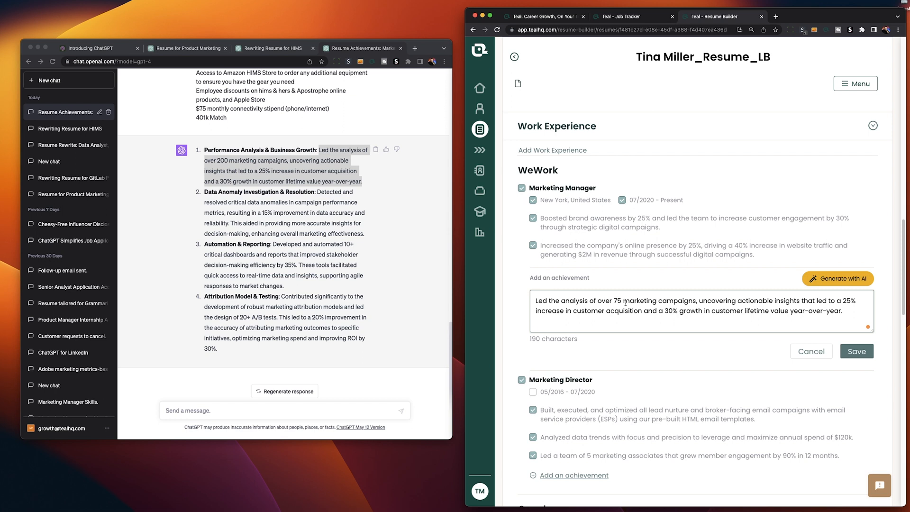
double_click(850, 300)
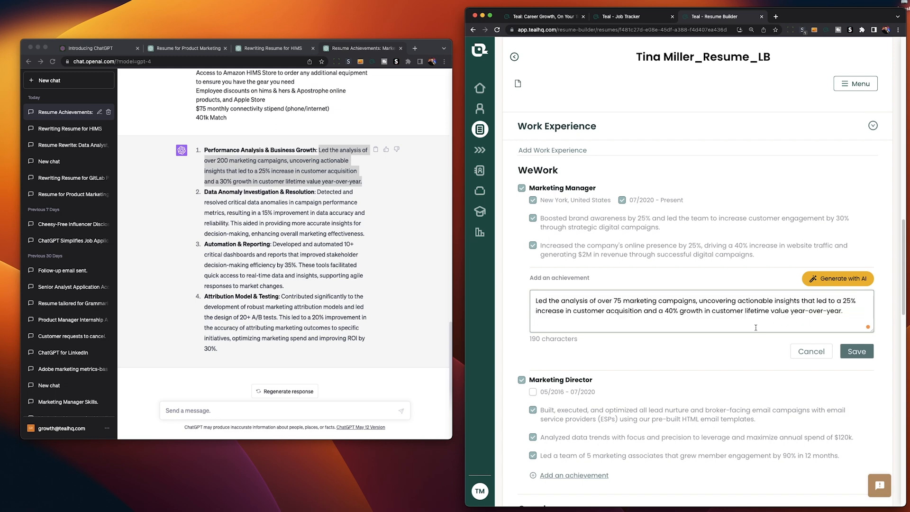
left_click(856, 351)
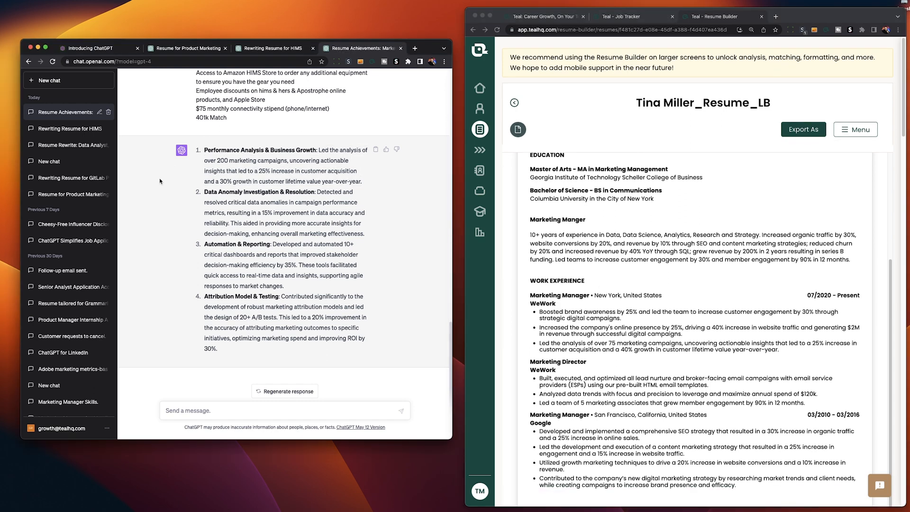
mouse_move(167, 200)
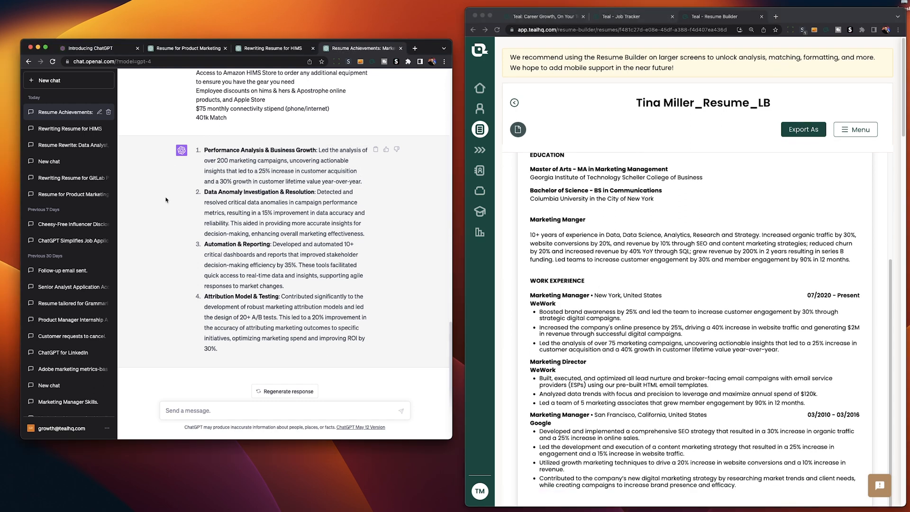
mouse_move(252, 209)
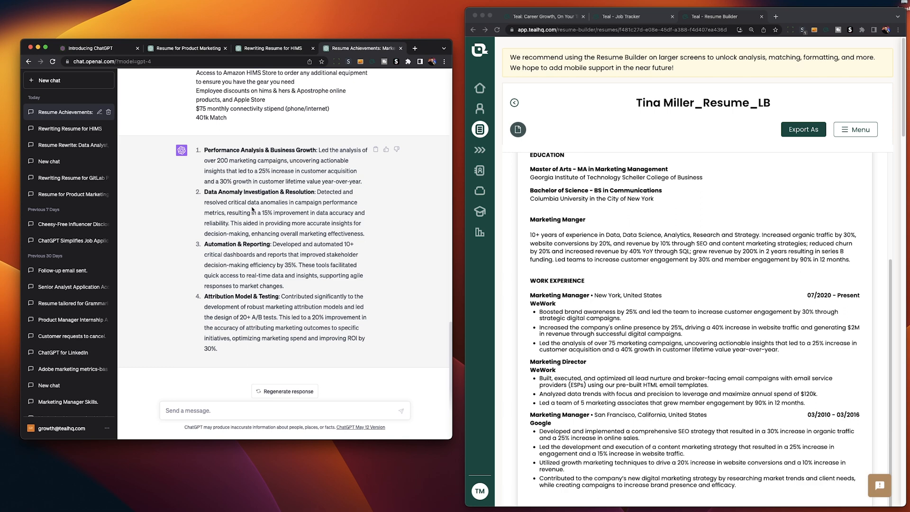
mouse_move(201, 222)
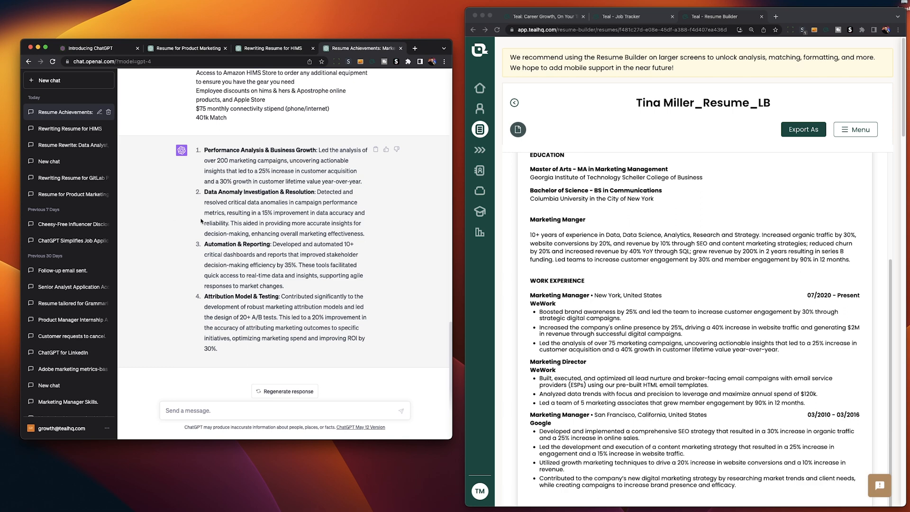
Return to the Hims & Hers Data Analyst job posting in Teal's job tracker.
left_click(632, 16)
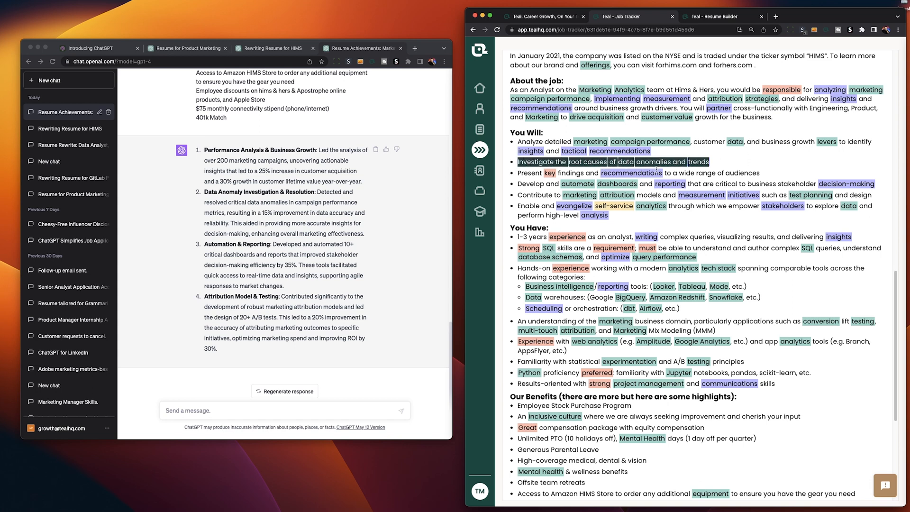
mouse_move(354, 222)
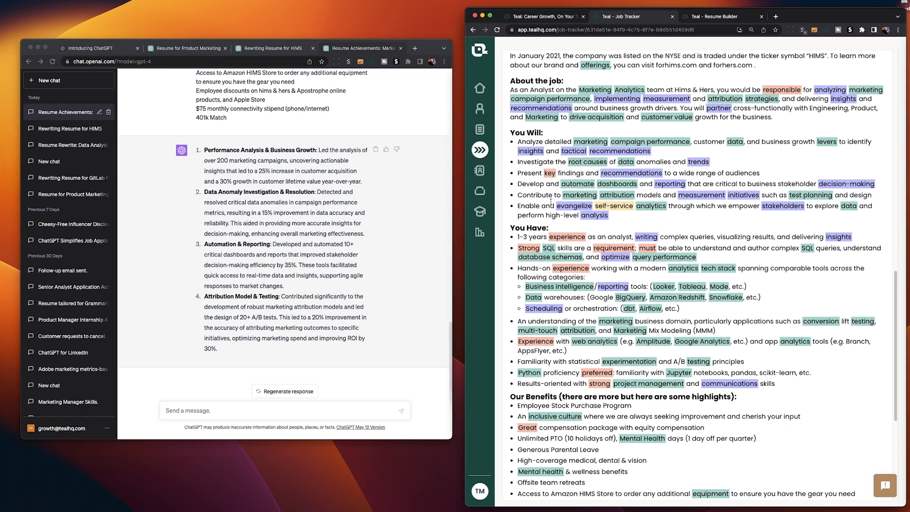
scroll("down", 3)
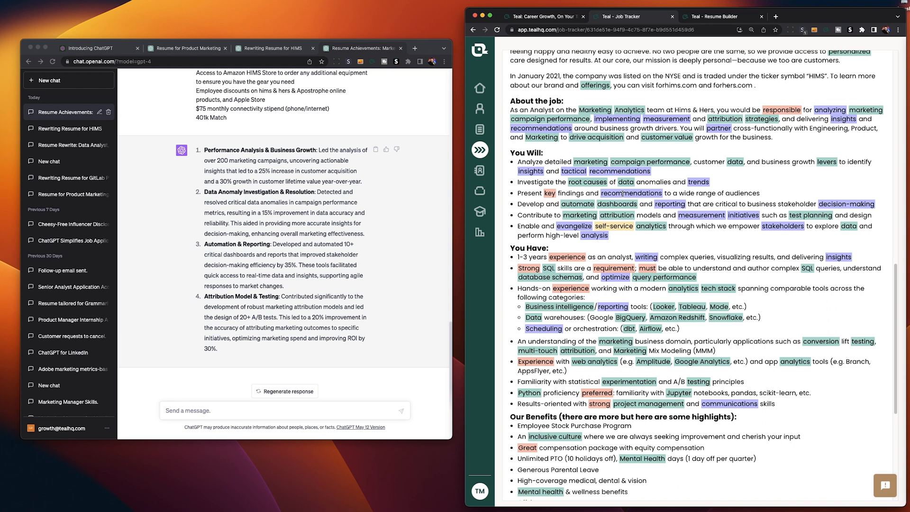
left_click_drag(205, 192, 299, 214)
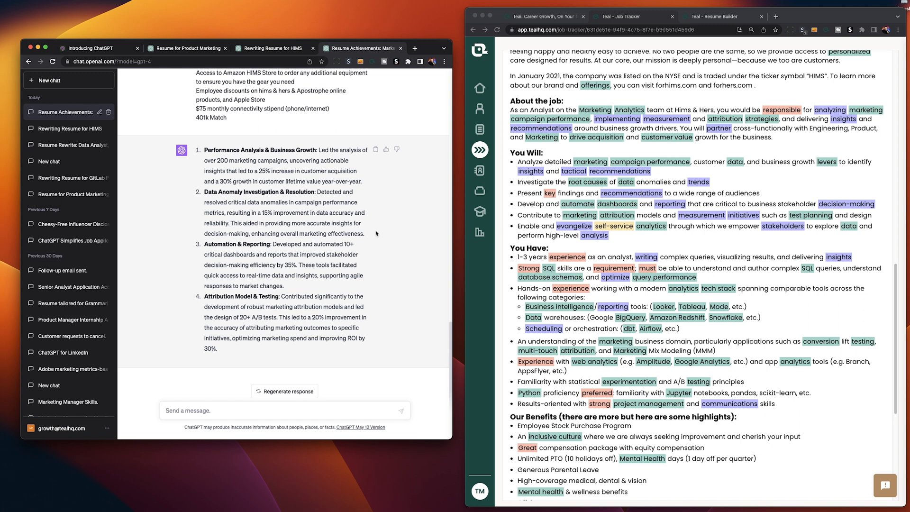
mouse_move(373, 252)
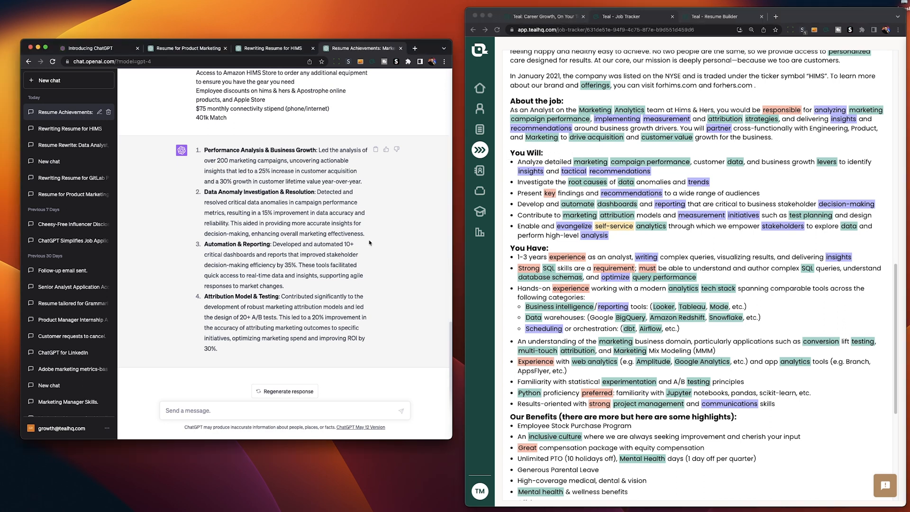
left_click(720, 16)
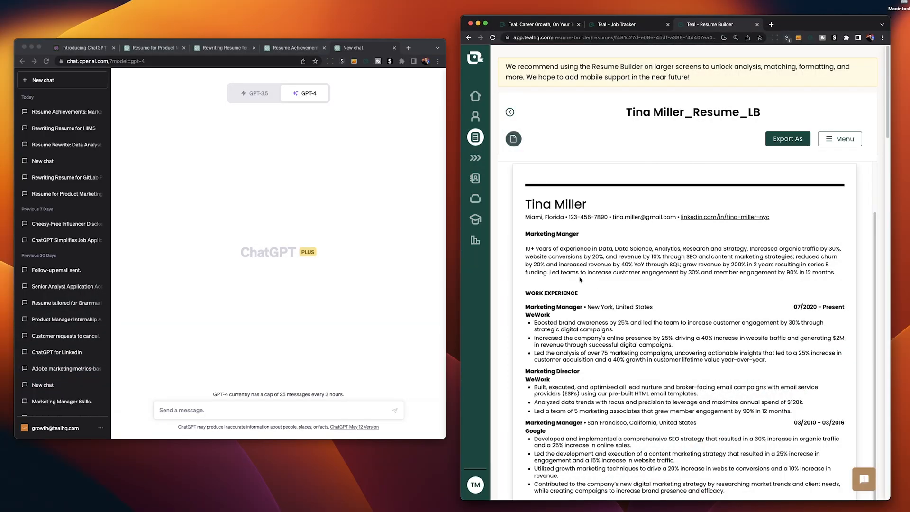
Send a prompt asking for a metric-rich summary under 500 characters with the full resume pasted below.
left_click_drag(525, 248, 749, 265)
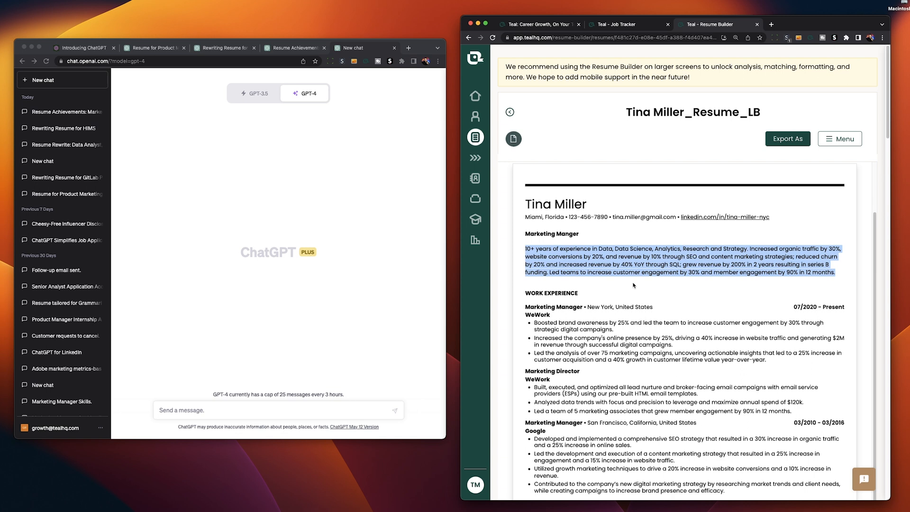
left_click(633, 285)
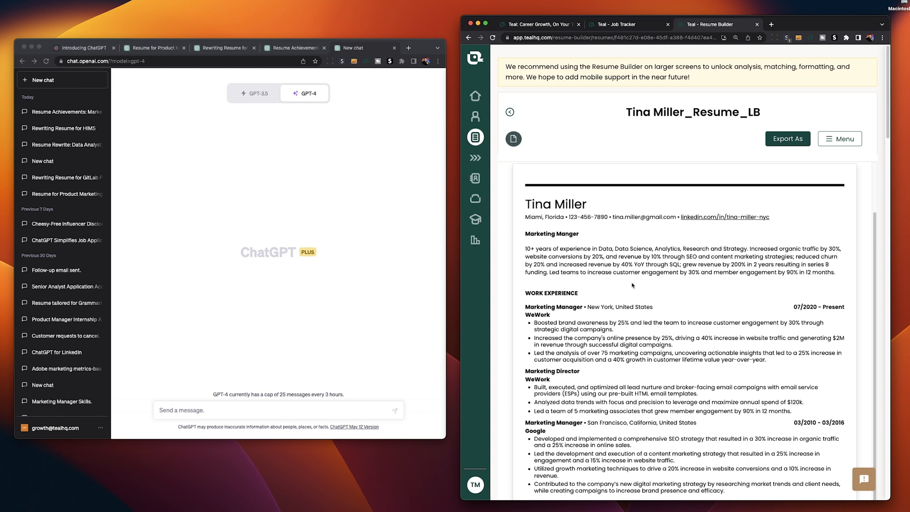
mouse_move(519, 248)
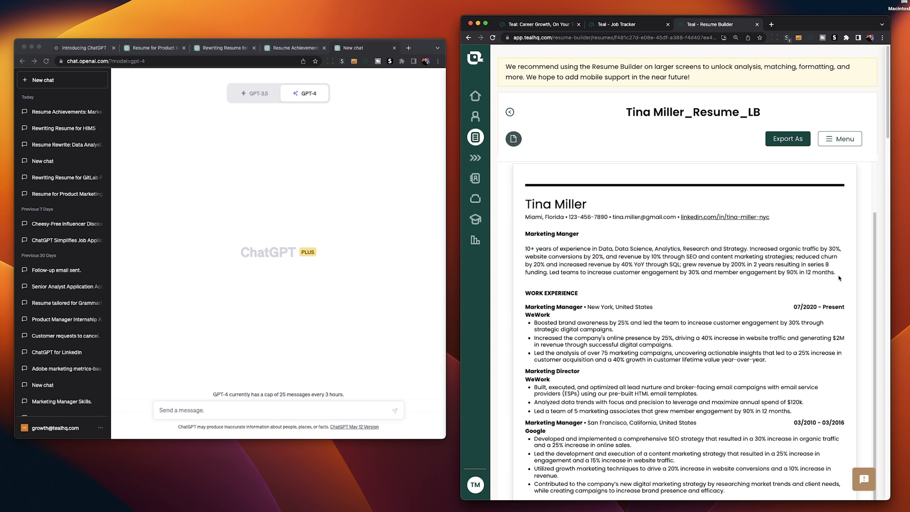
type("Based on my resume below, write a professional summary that includes metrics and total years of experience, and keep it shorter than 500 characters.")
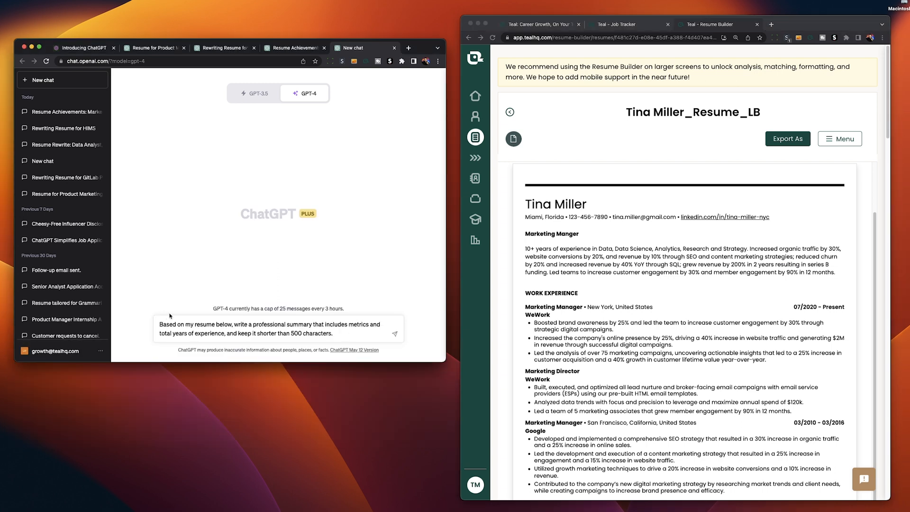
mouse_move(306, 322)
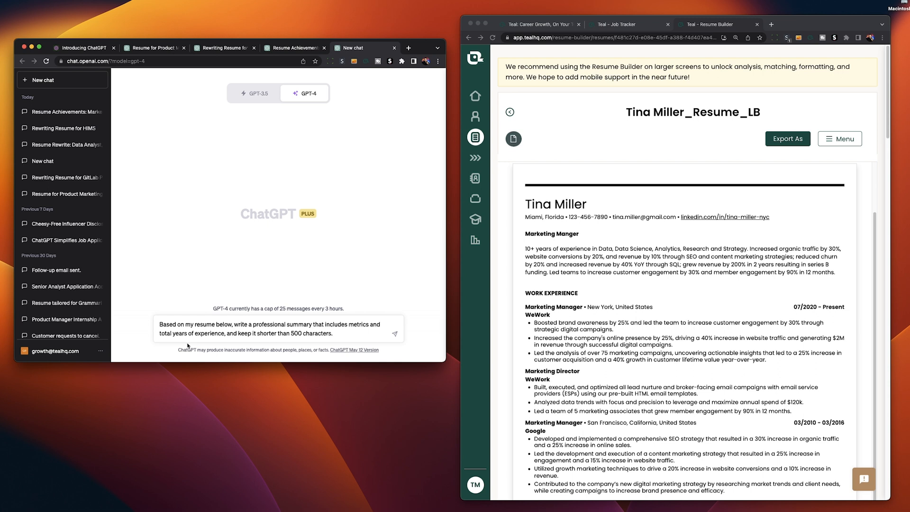
mouse_move(316, 348)
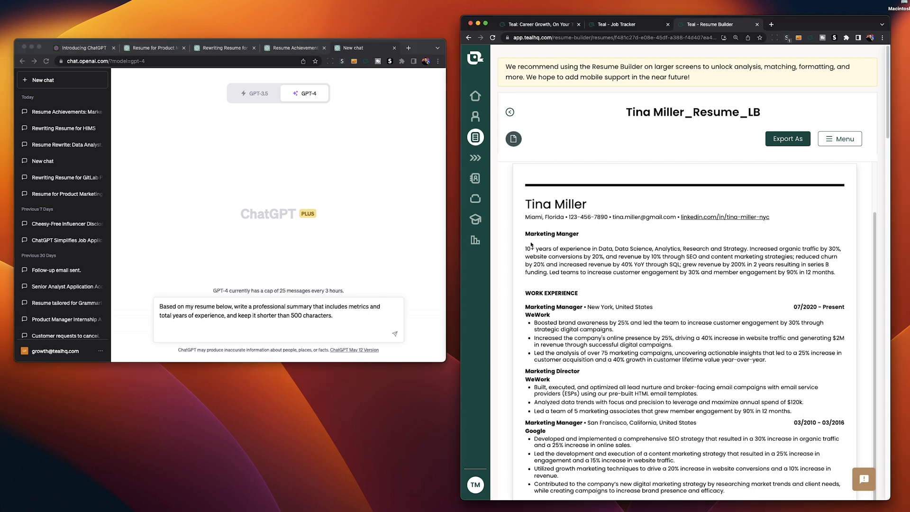
scroll("down", 3)
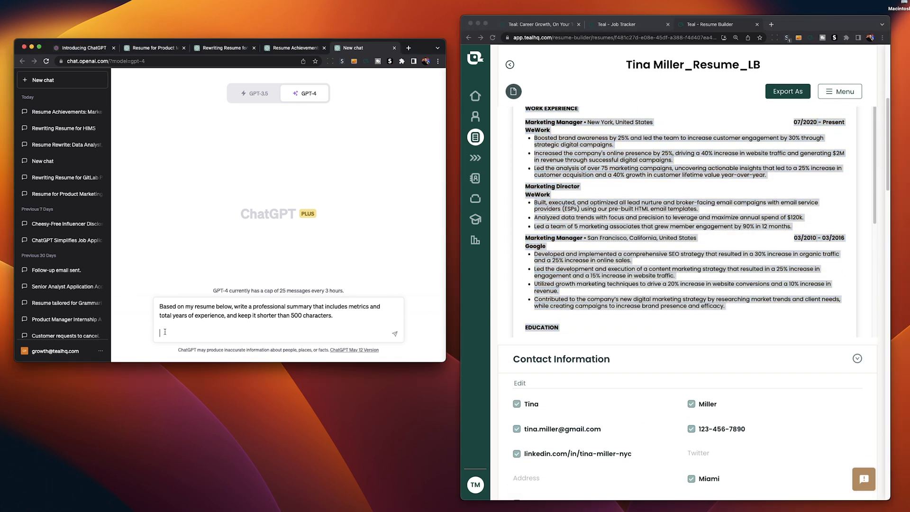
key("Enter")
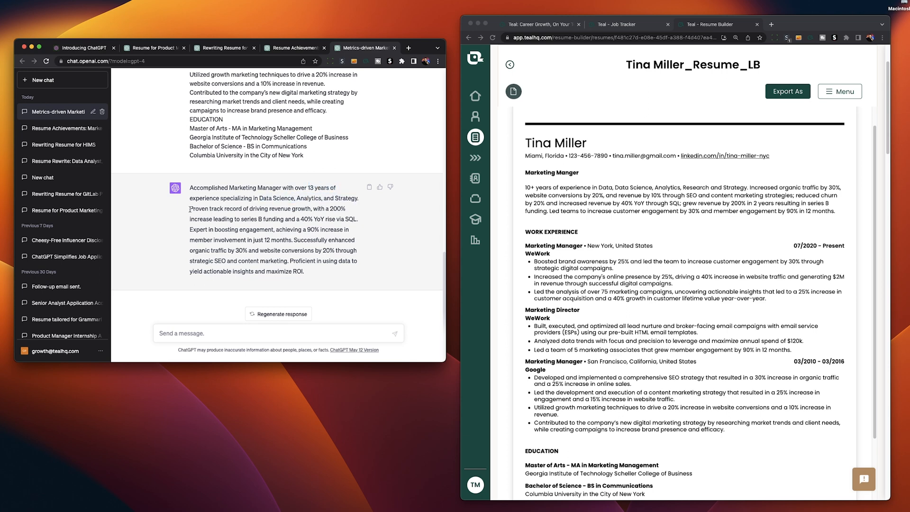
Select and copy ChatGPT's whole 13+ years professional summary response.
left_click_drag(190, 208, 327, 251)
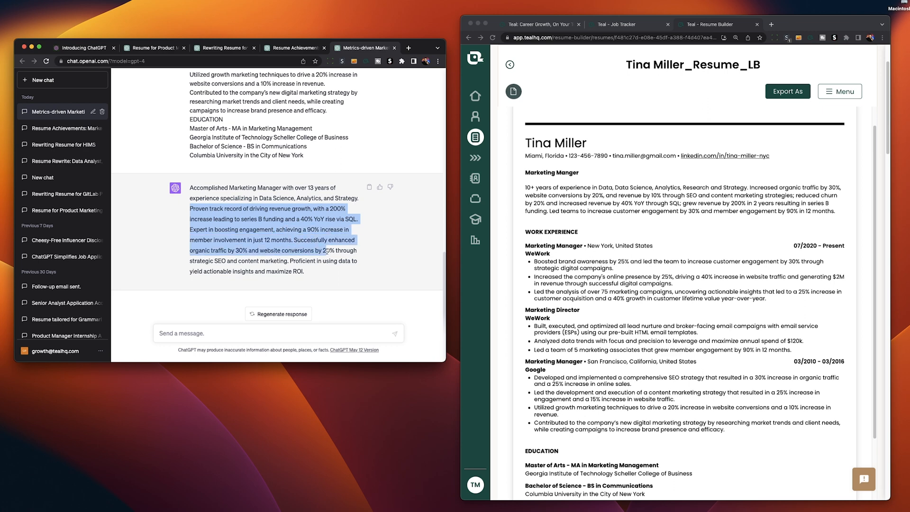
left_click(304, 270)
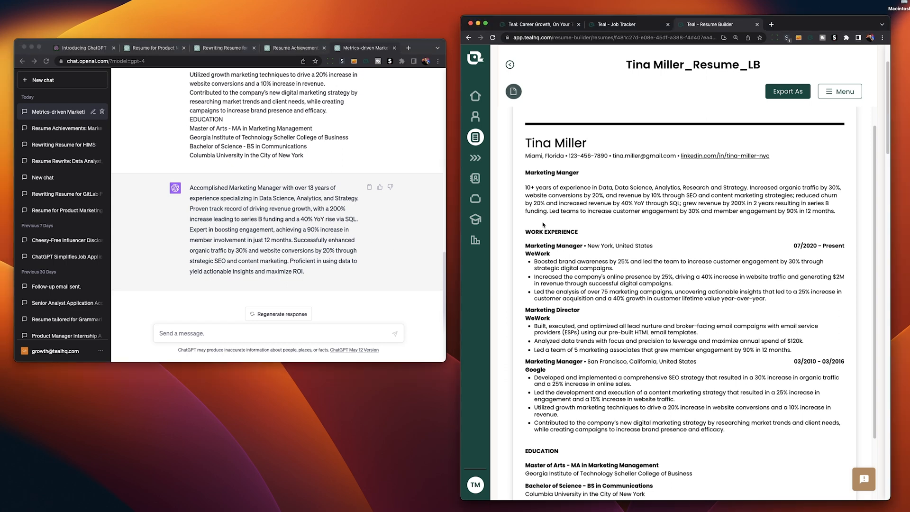
left_click_drag(552, 172, 740, 429)
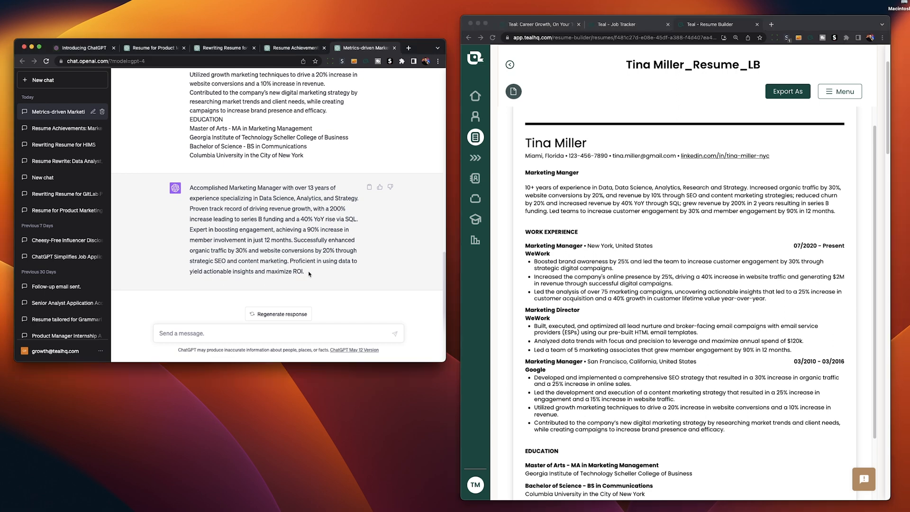
left_click_drag(191, 188, 307, 272)
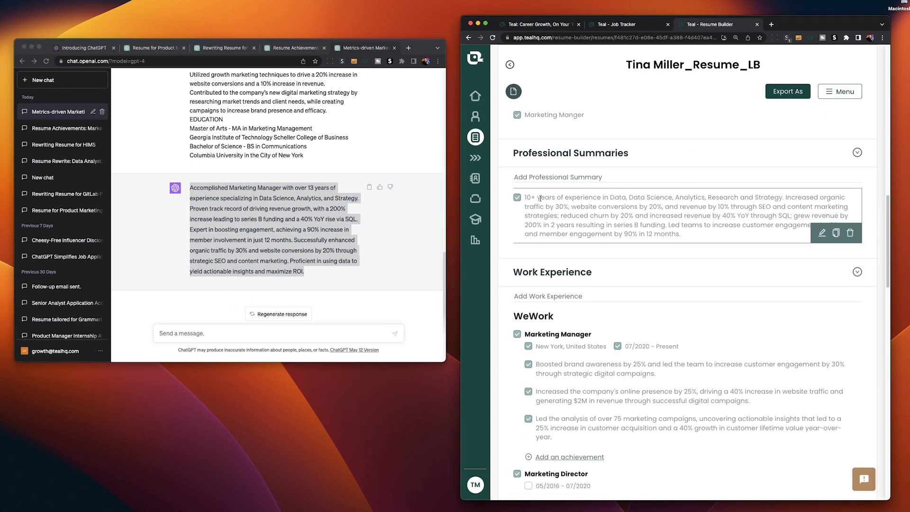
Add a new professional summary entry with ChatGPT's 13+ years version and save it.
left_click(516, 197)
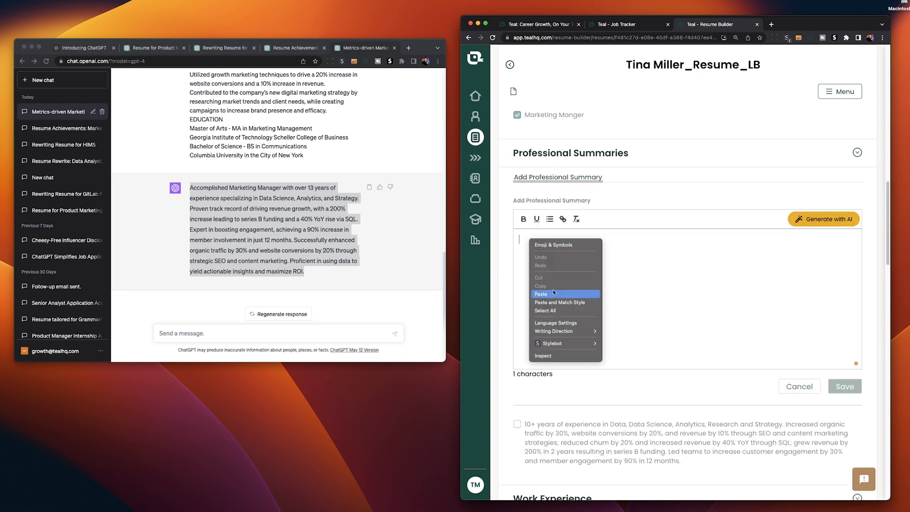
left_click(540, 294)
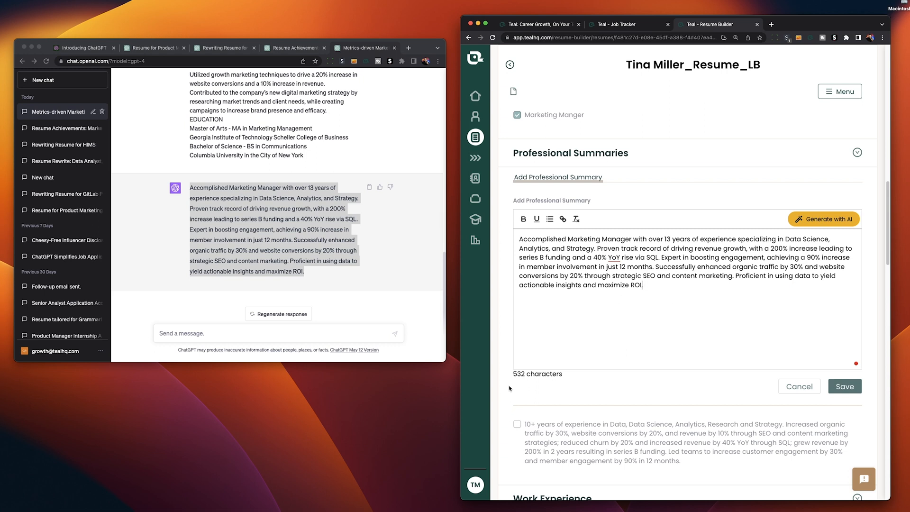
mouse_move(517, 382)
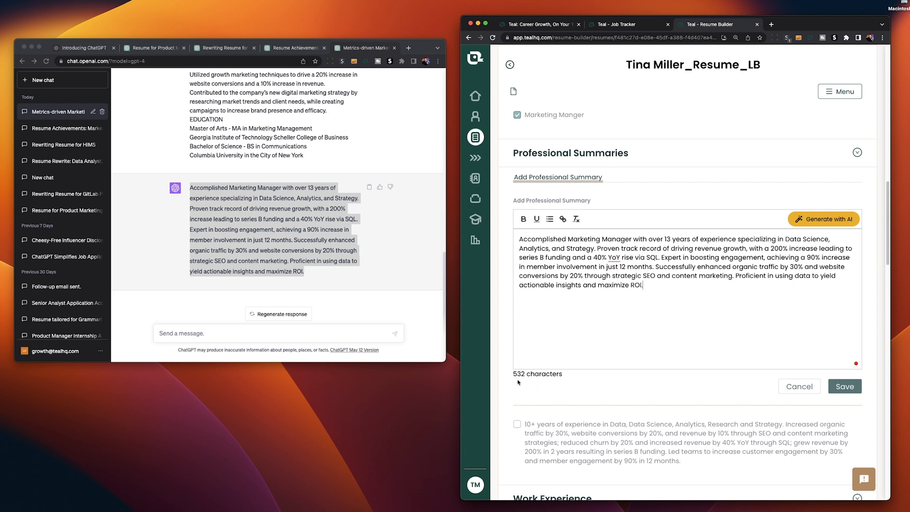
left_click(844, 385)
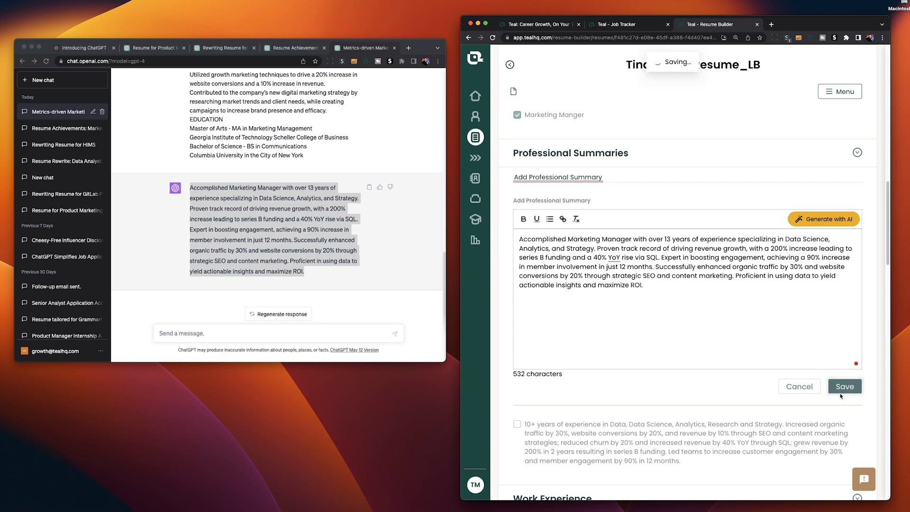
left_click(845, 385)
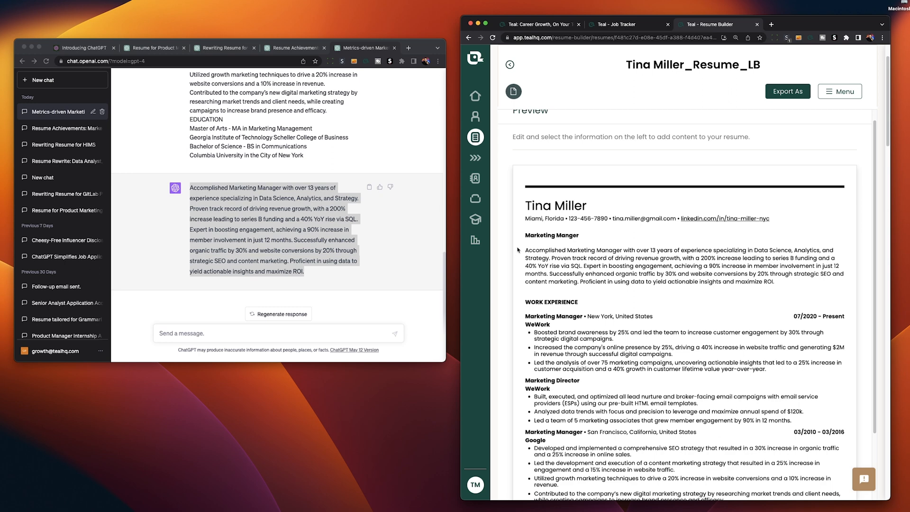
left_click(82, 48)
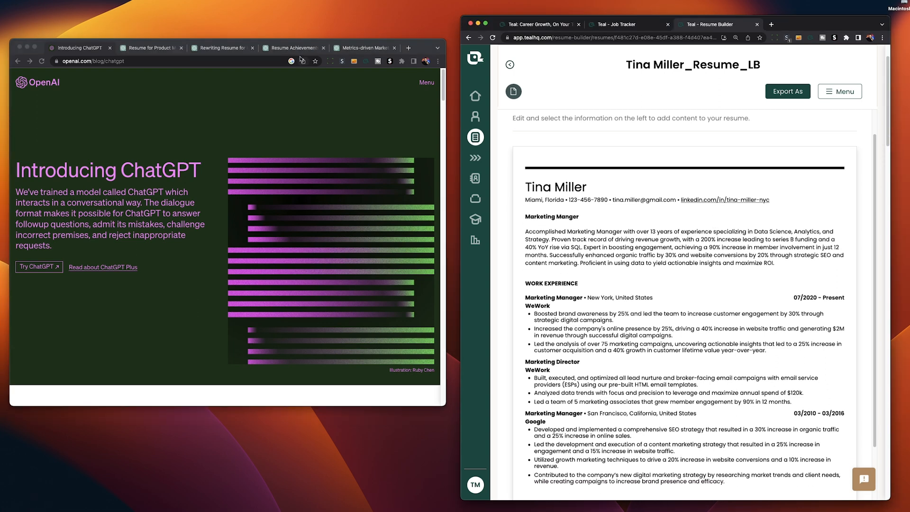
left_click(293, 48)
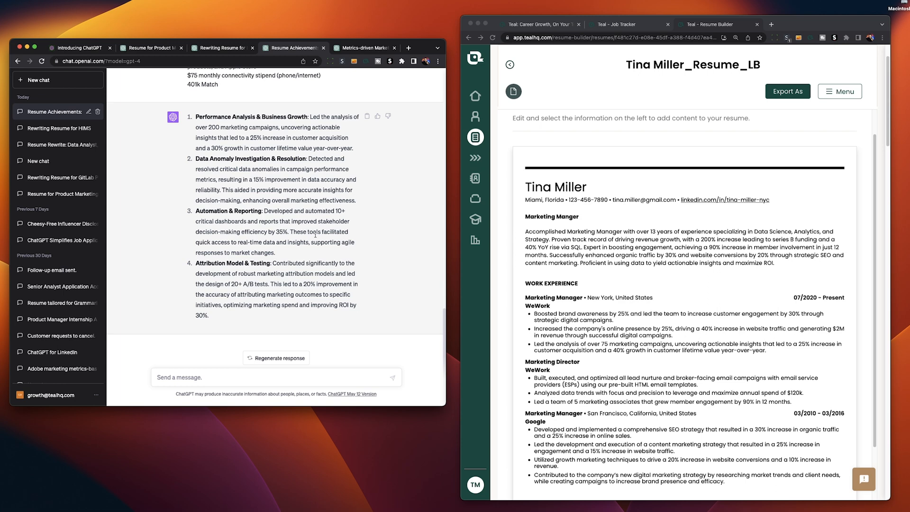
scroll("down", 3)
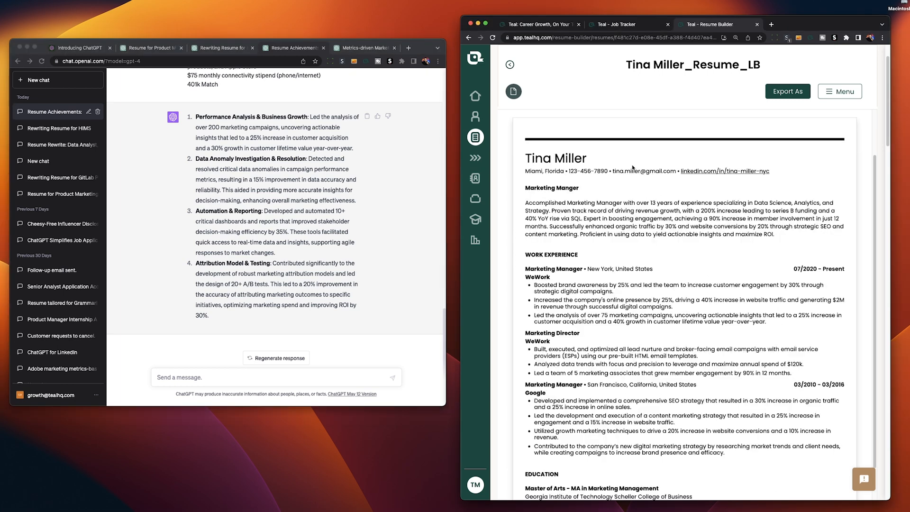
left_click(619, 24)
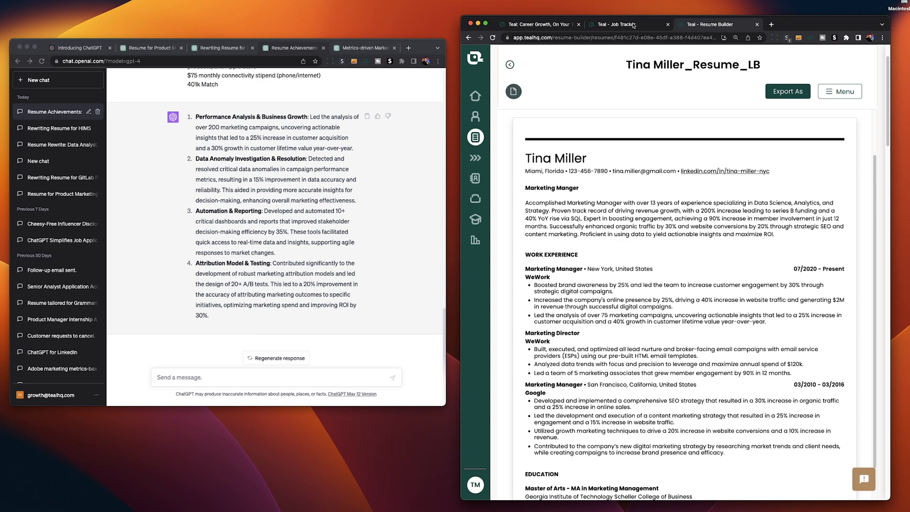
left_click(616, 24)
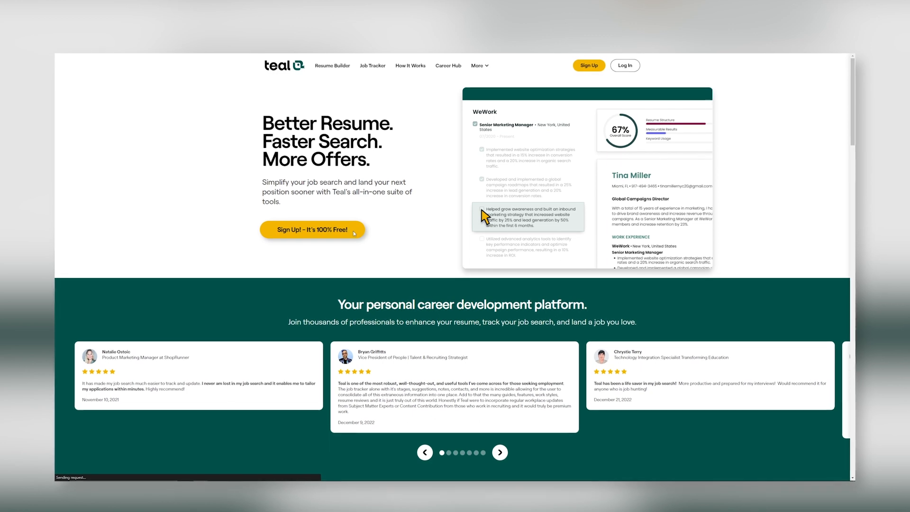
View the Teal Job Search & Contacts Tracker extension page and its next feature screenshot.
left_click(312, 229)
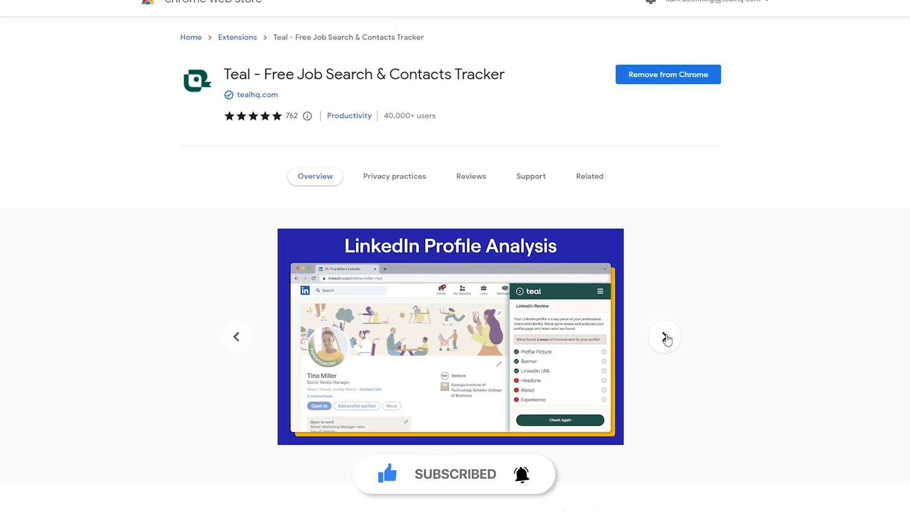
left_click(666, 336)
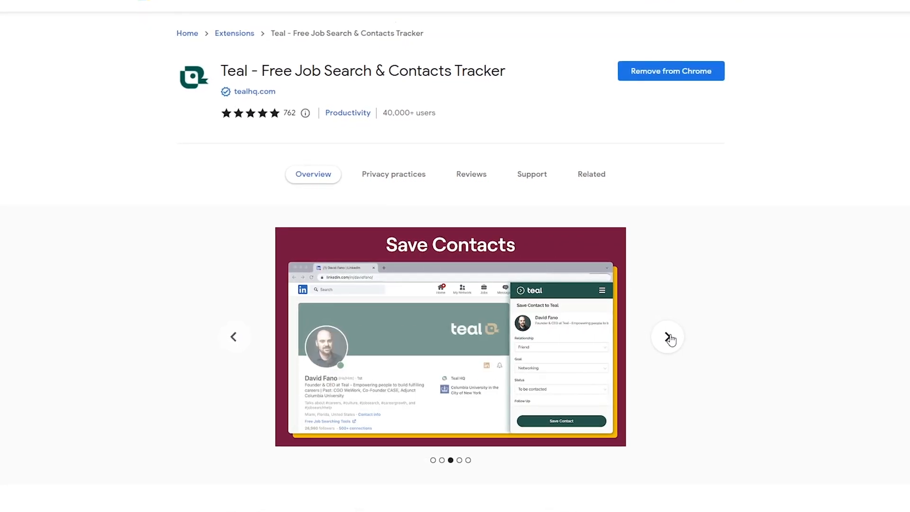